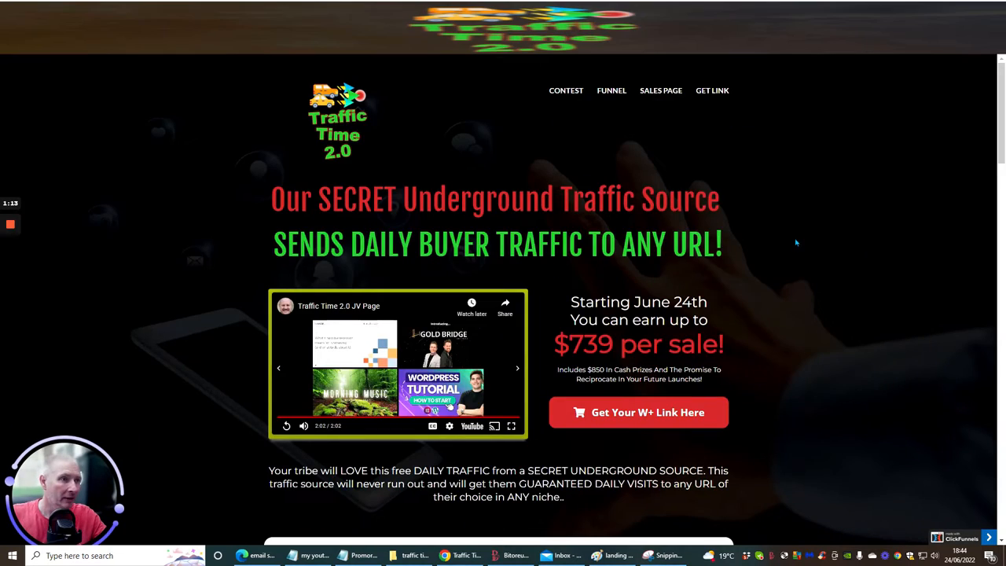
pyautogui.scroll(-3)
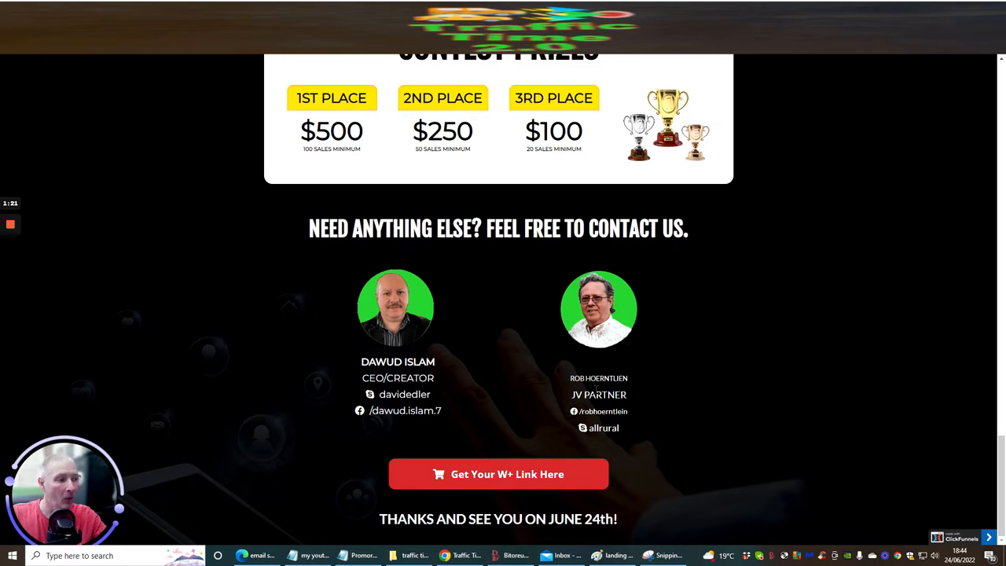
pyautogui.moveTo(662, 341)
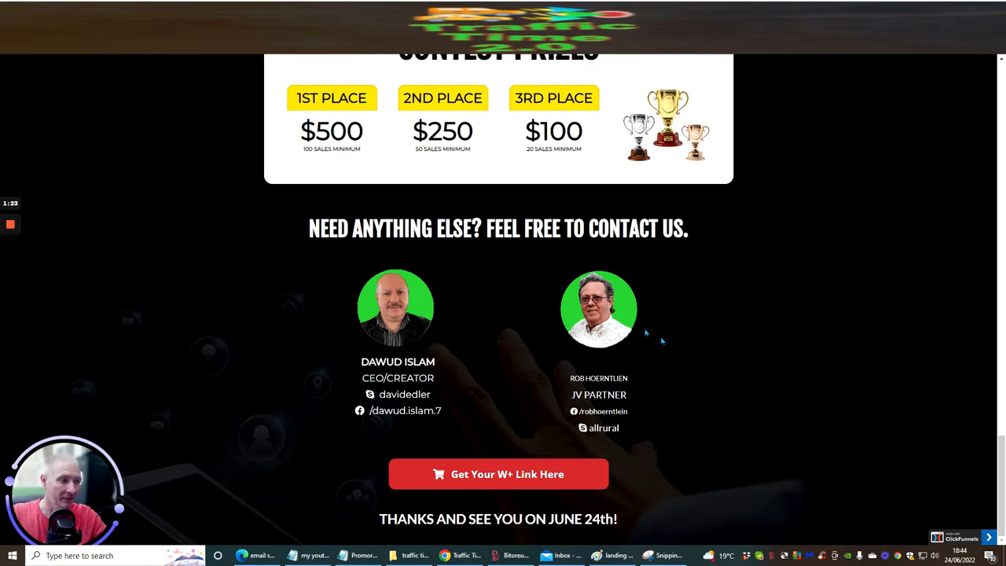
pyautogui.moveTo(517, 307)
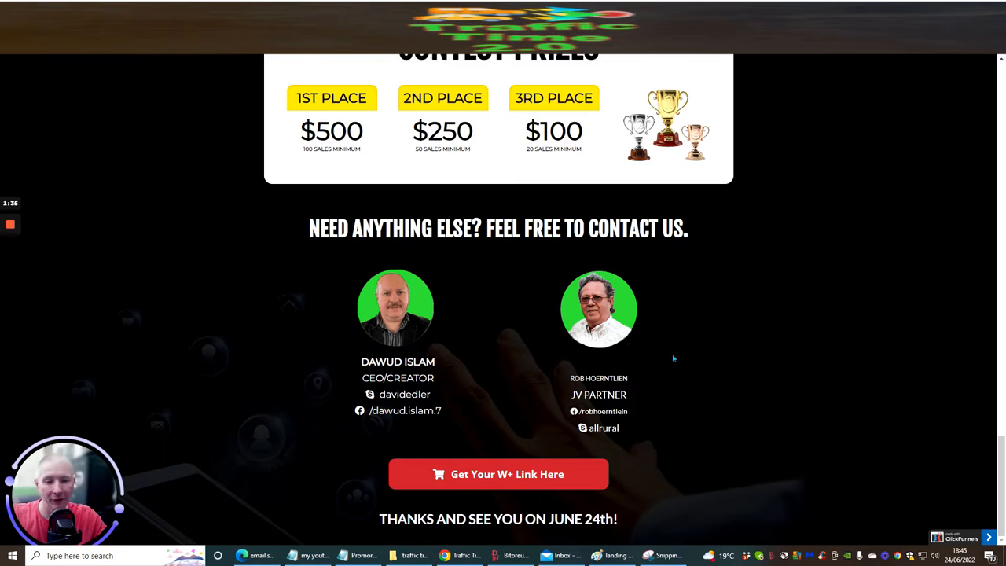
pyautogui.moveTo(669, 360)
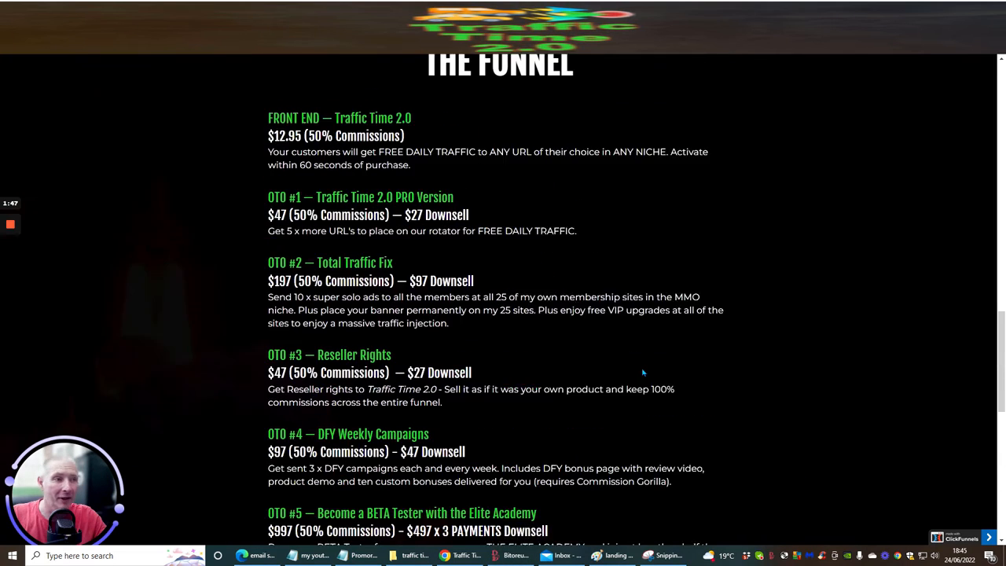
pyautogui.scroll(3)
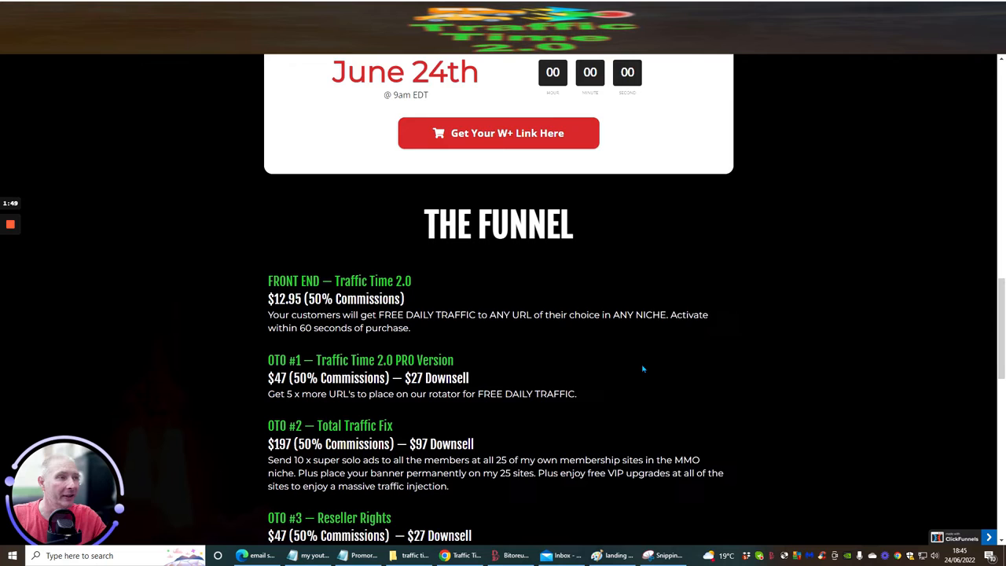
pyautogui.scroll(-3)
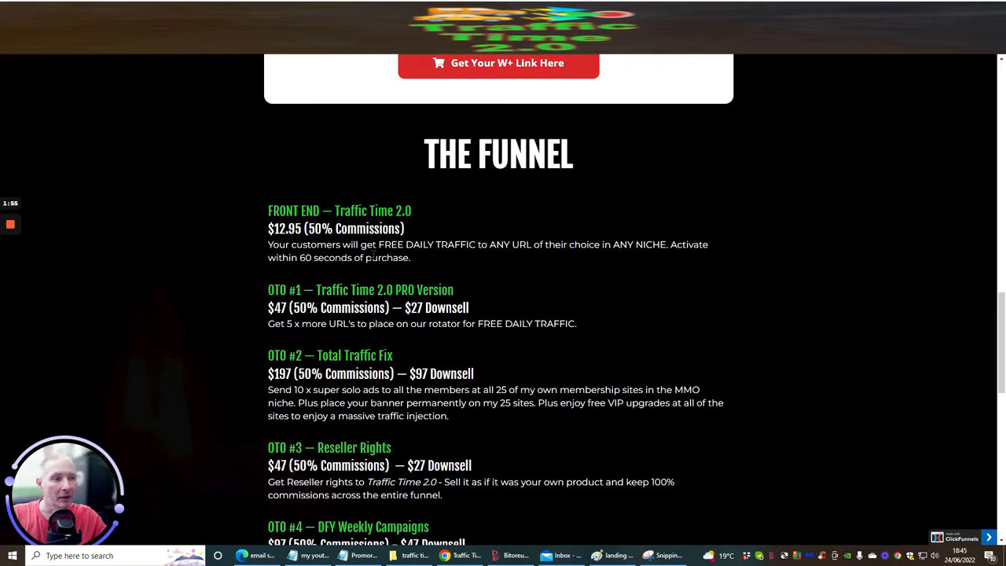
pyautogui.moveTo(536, 254)
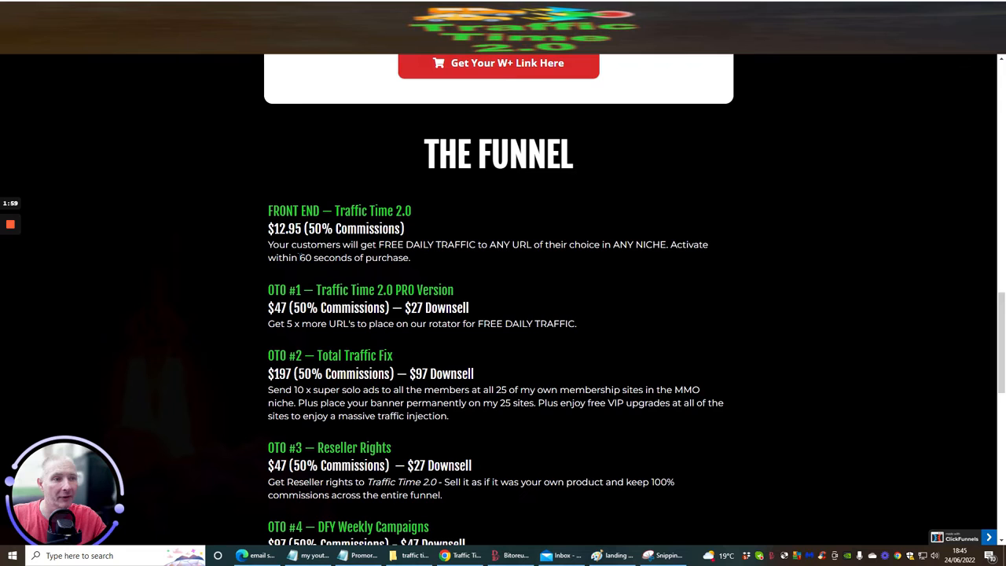
pyautogui.moveTo(577, 300)
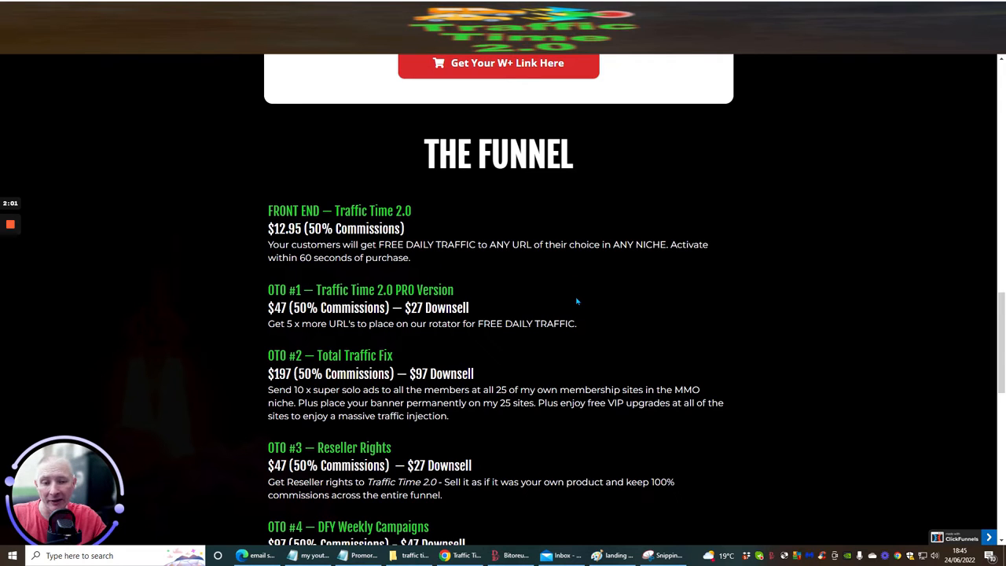
pyautogui.moveTo(632, 298)
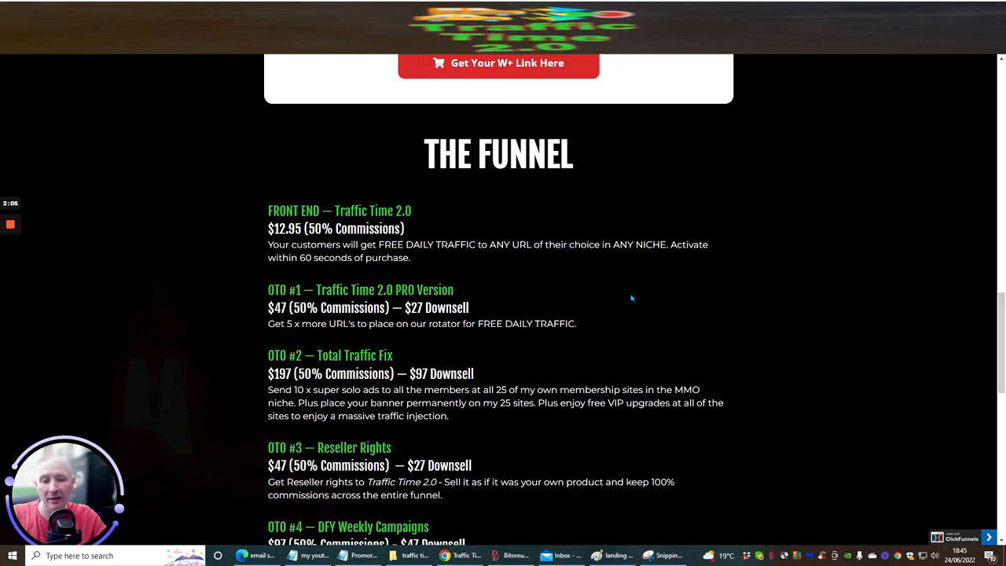
pyautogui.moveTo(649, 280)
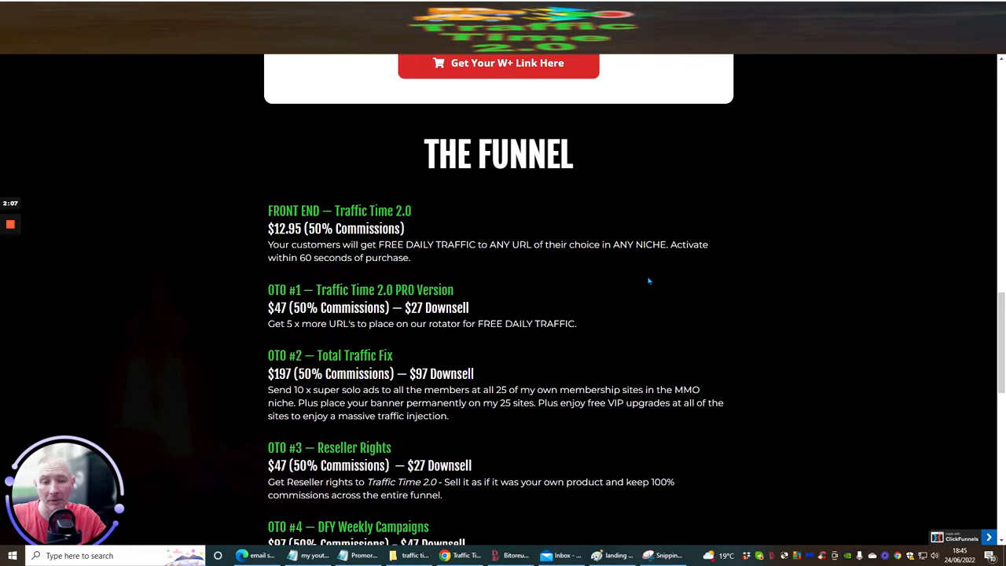
pyautogui.moveTo(582, 325)
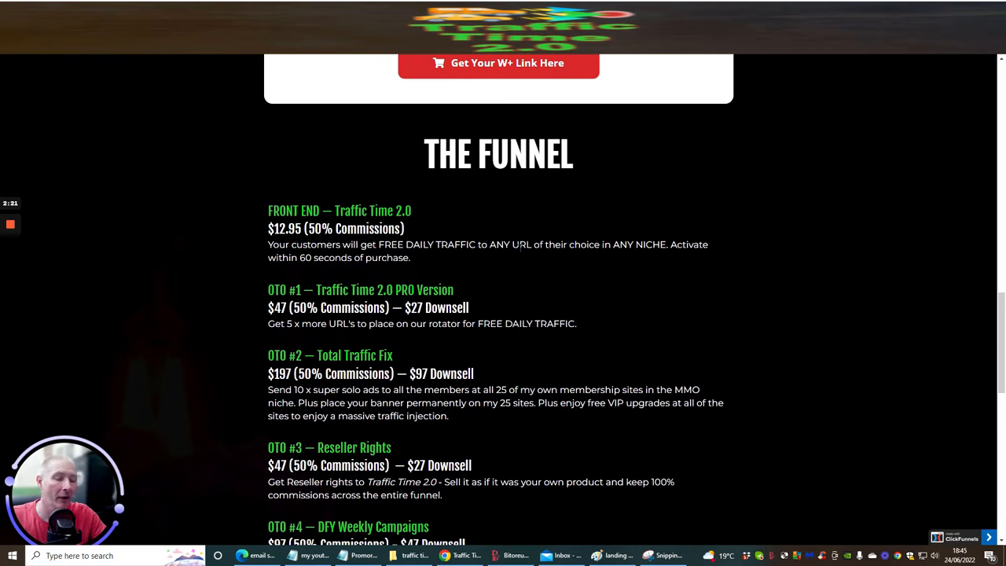
pyautogui.moveTo(452, 227)
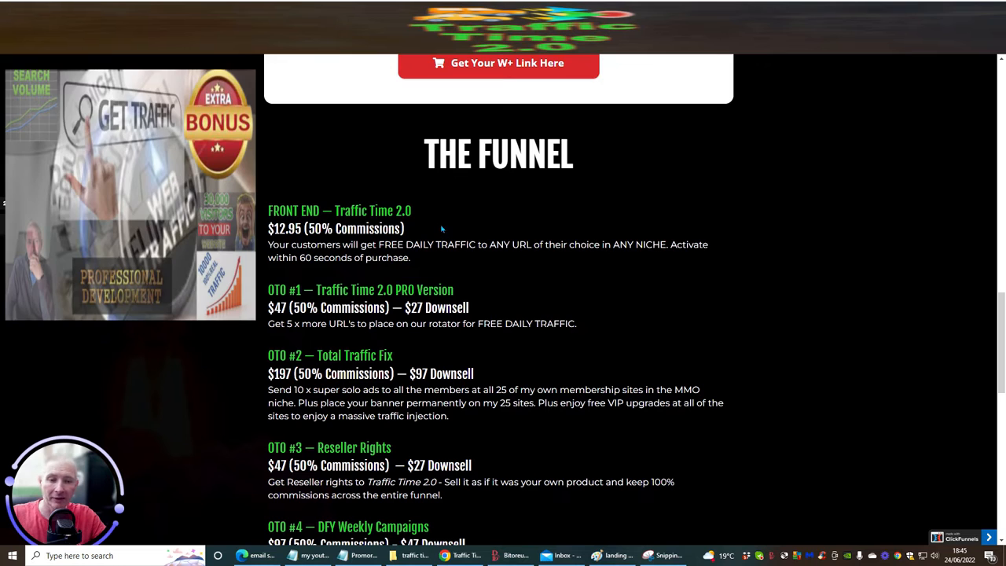
pyautogui.moveTo(436, 238)
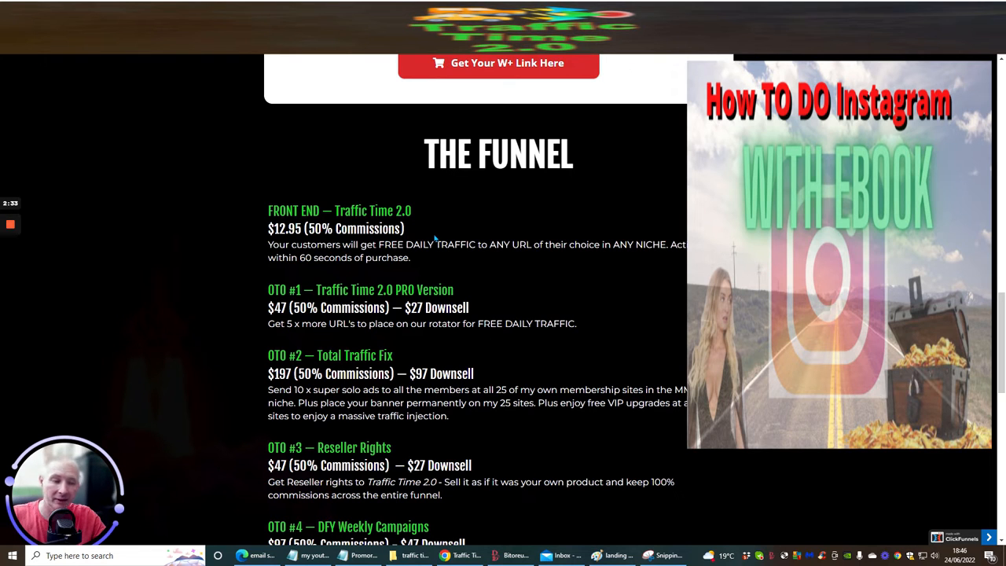
pyautogui.moveTo(323, 388)
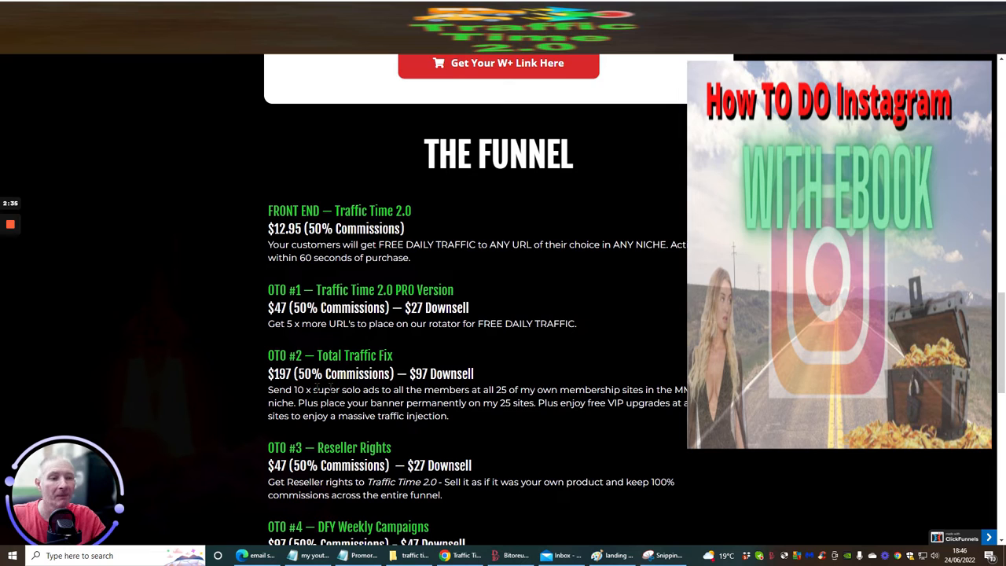
pyautogui.moveTo(585, 339)
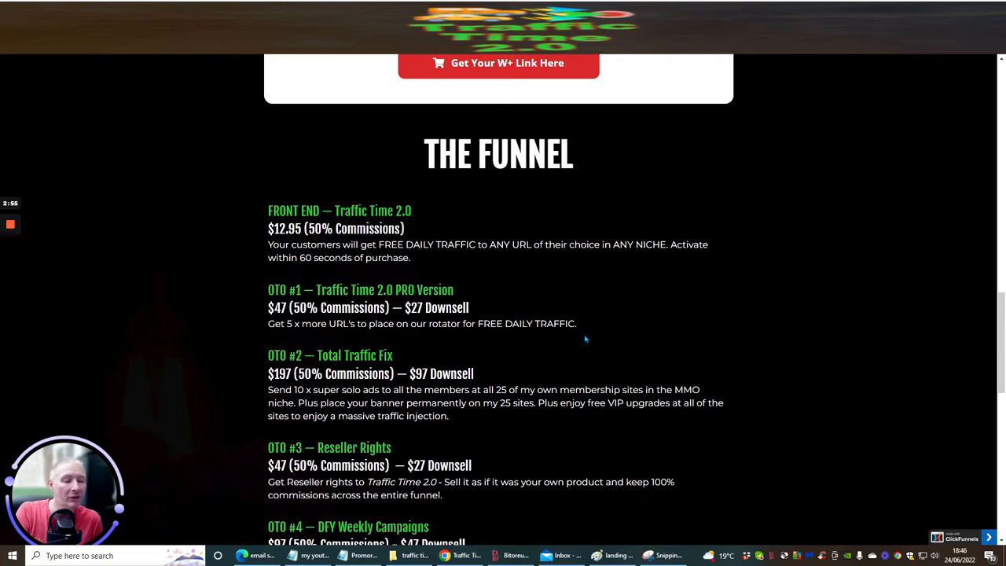
pyautogui.moveTo(598, 326)
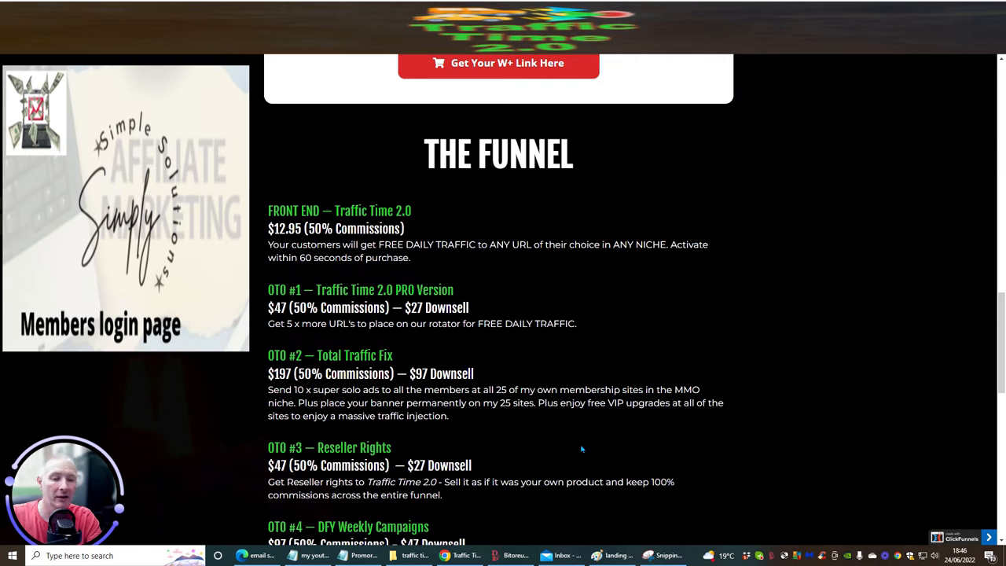
pyautogui.moveTo(607, 385)
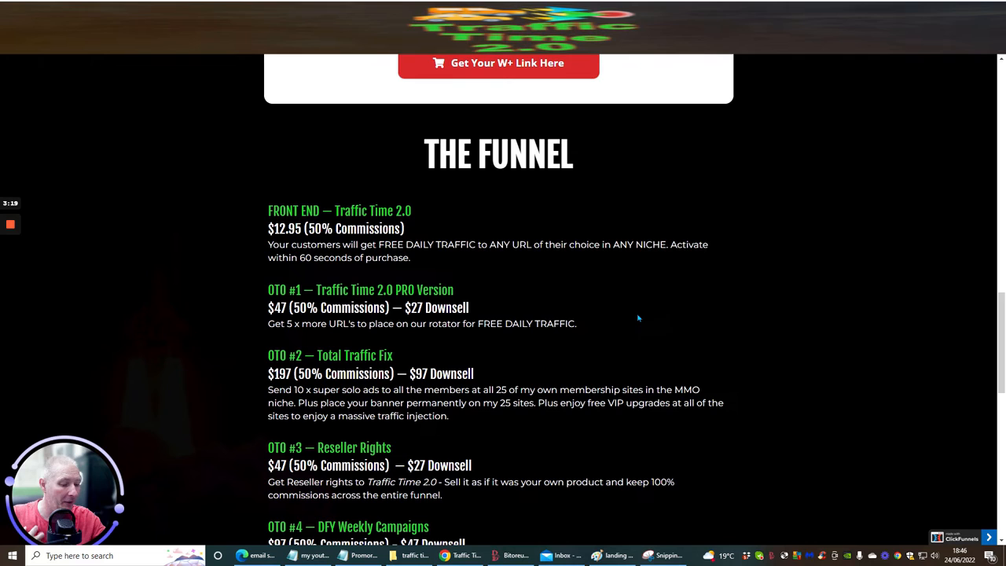
pyautogui.moveTo(618, 320)
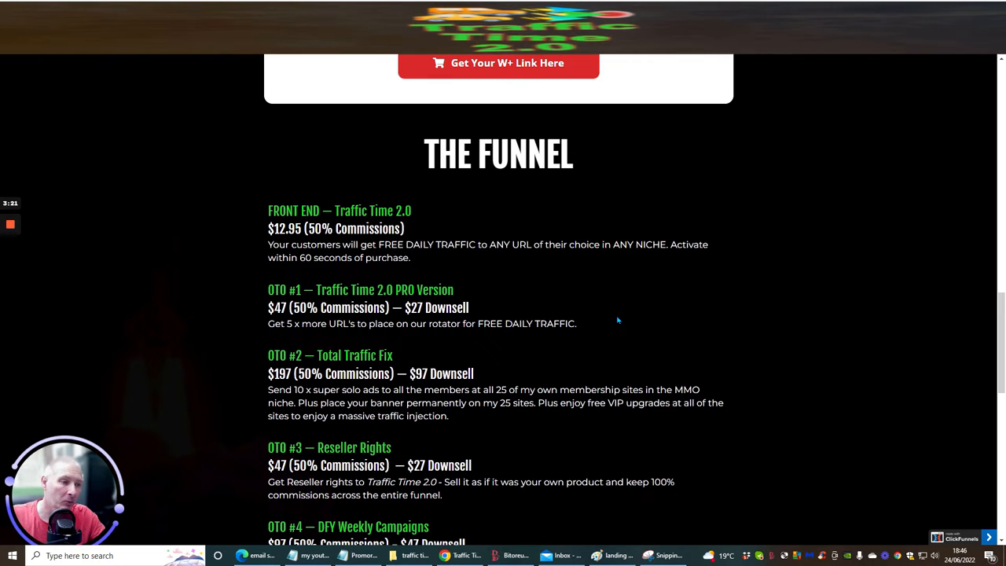
pyautogui.moveTo(621, 320)
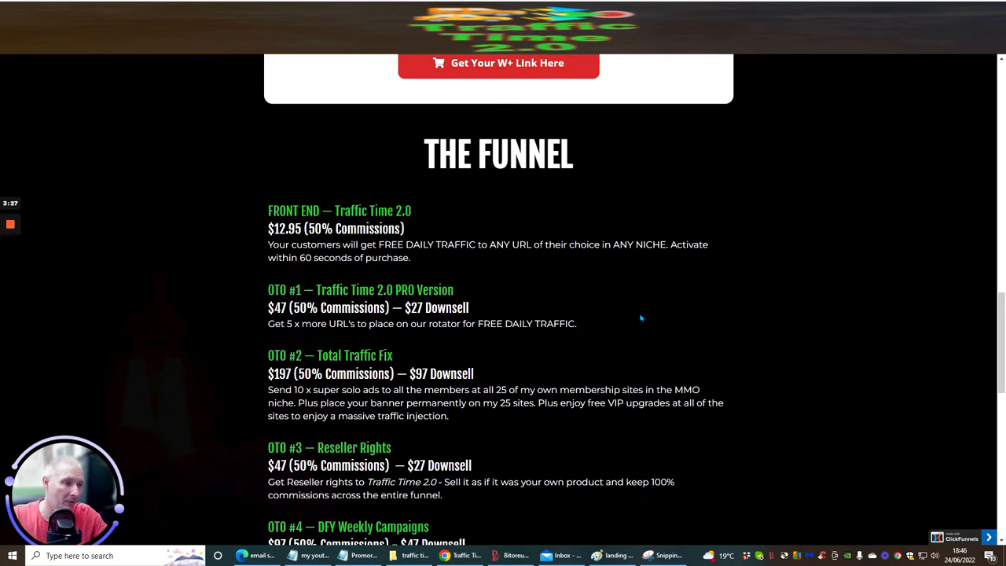
pyautogui.moveTo(726, 273)
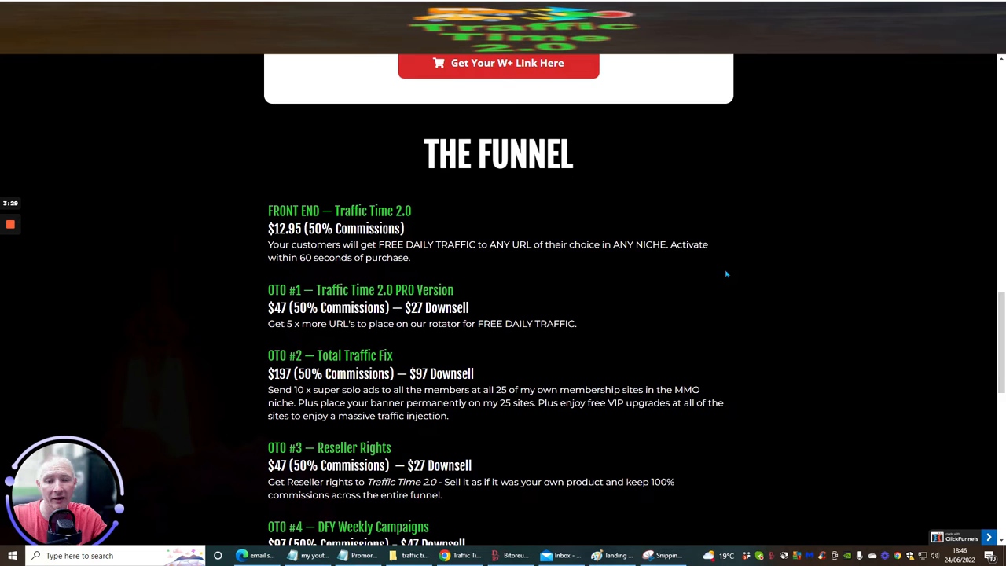
pyautogui.scroll(-3)
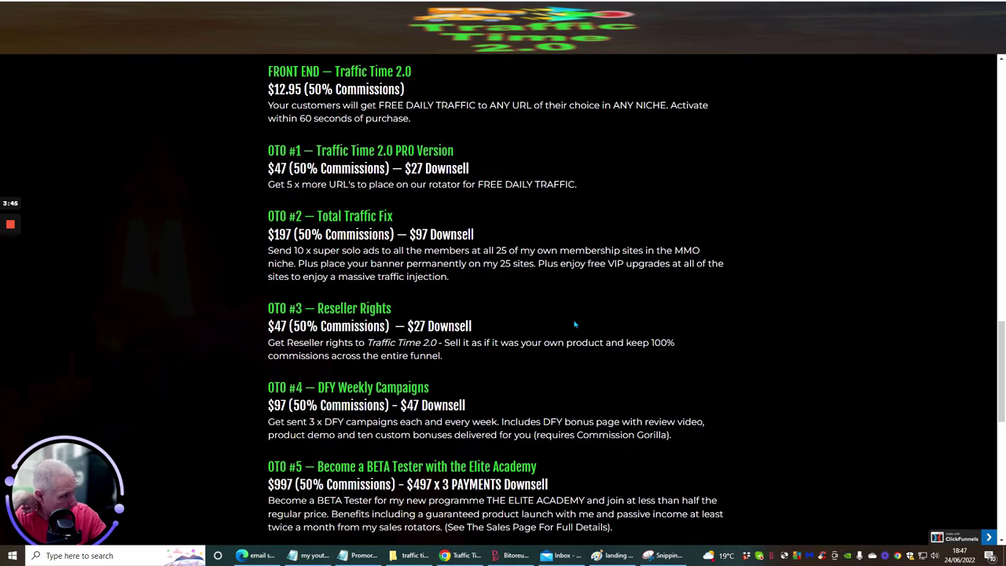
pyautogui.moveTo(559, 340)
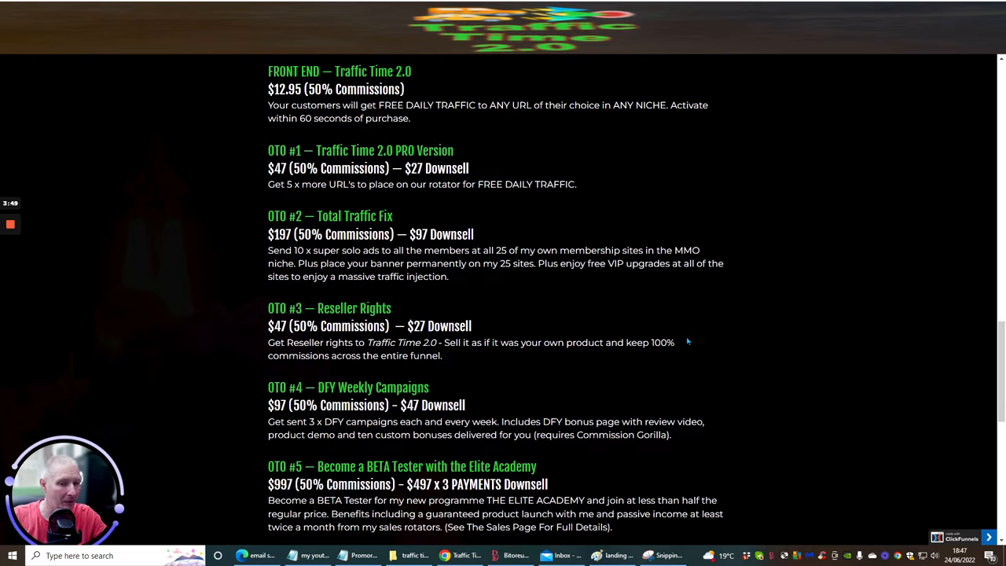
pyautogui.moveTo(708, 333)
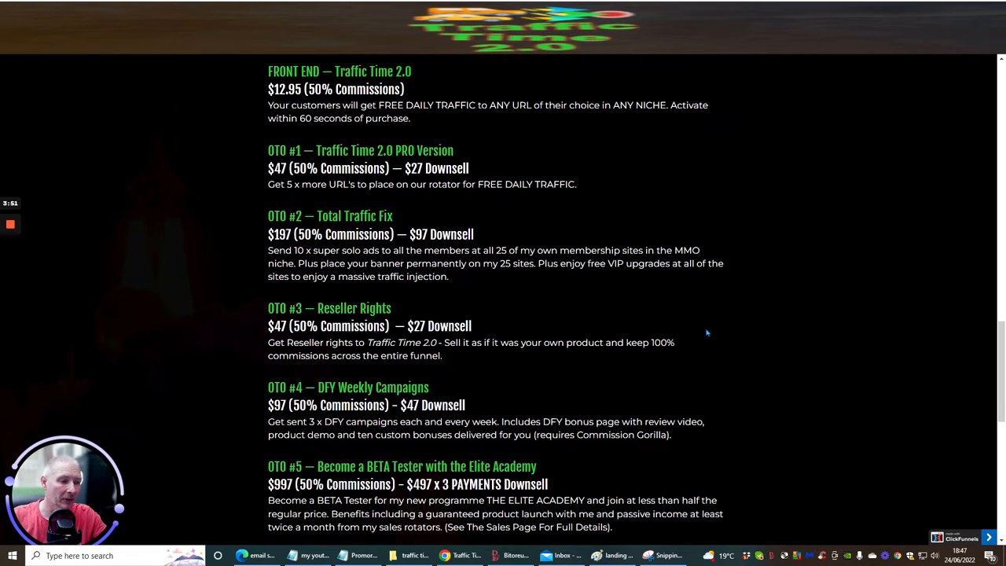
pyautogui.moveTo(698, 342)
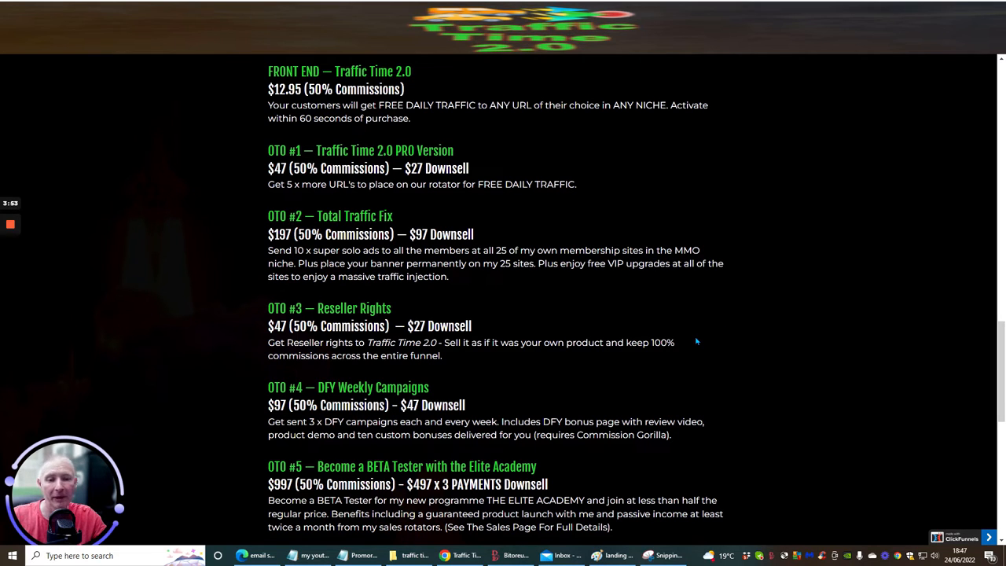
pyautogui.moveTo(706, 333)
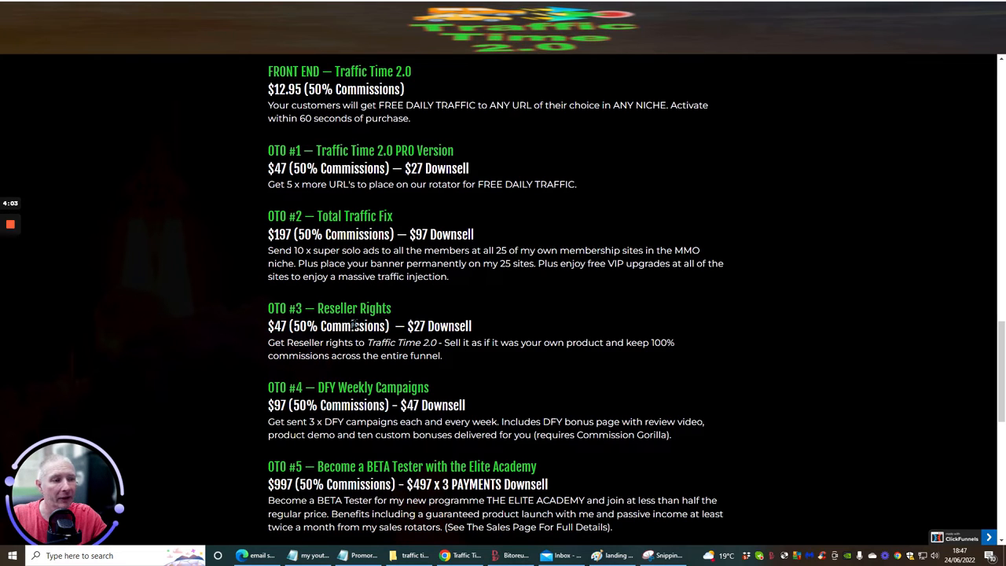
pyautogui.moveTo(462, 312)
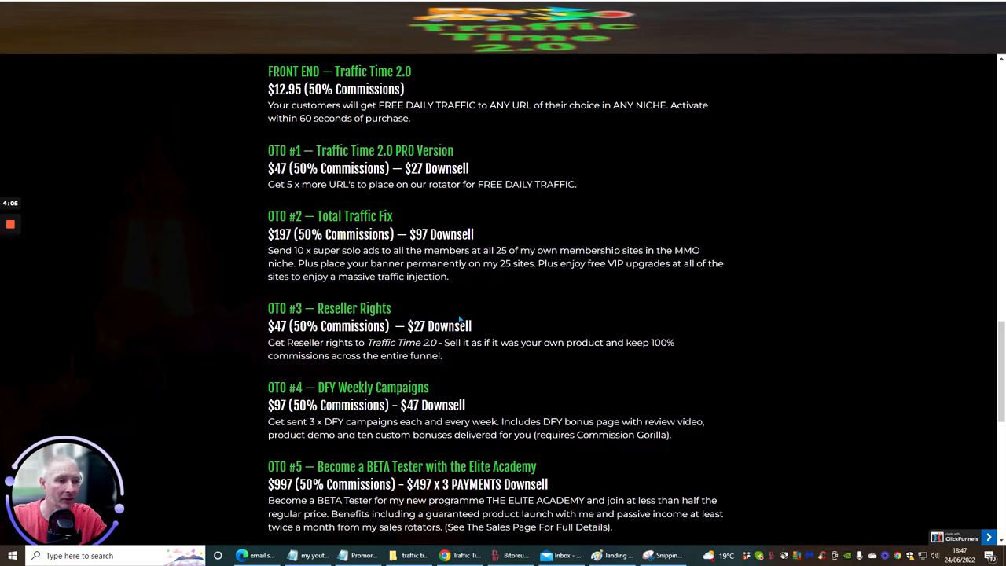
pyautogui.moveTo(480, 359)
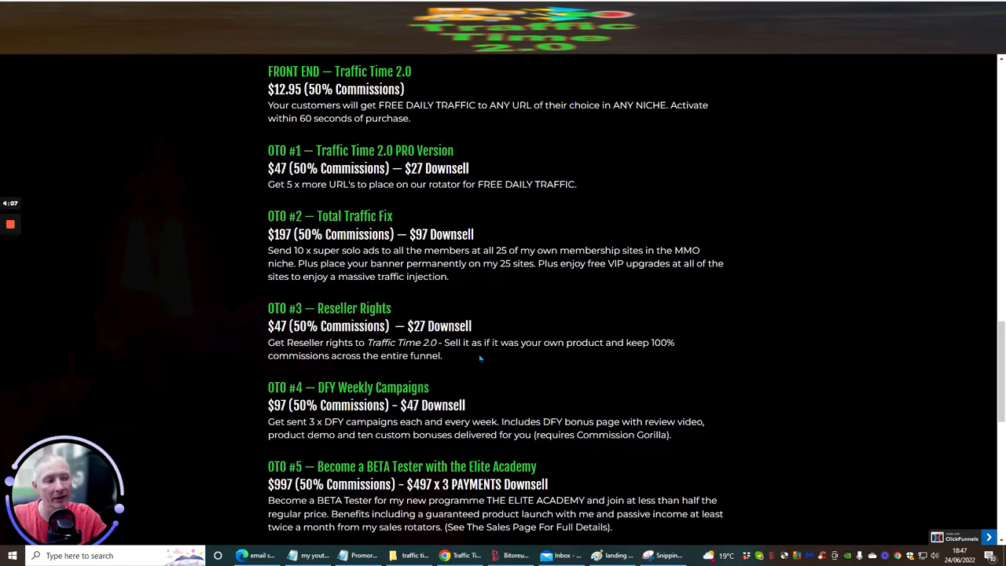
pyautogui.moveTo(494, 369)
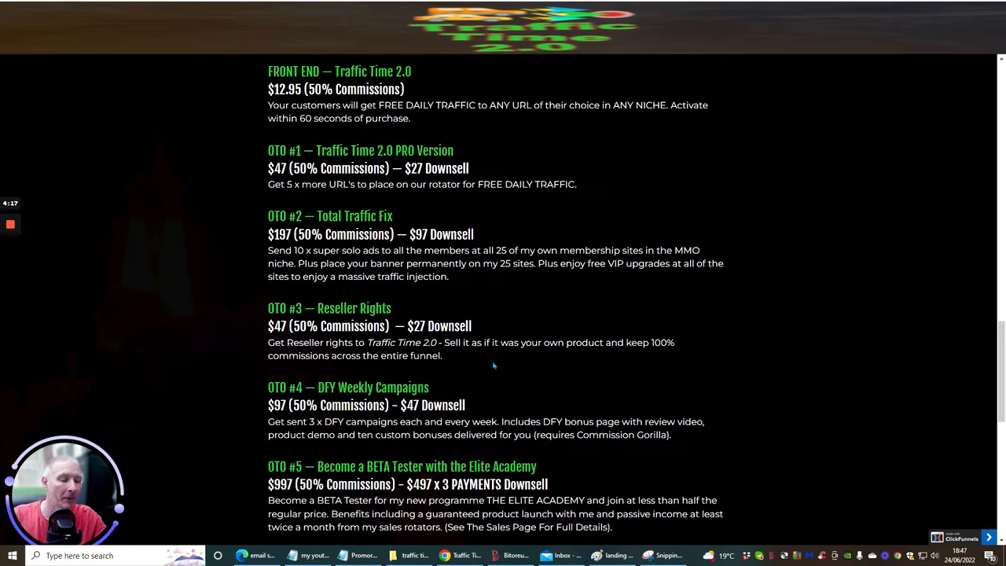
pyautogui.moveTo(501, 368)
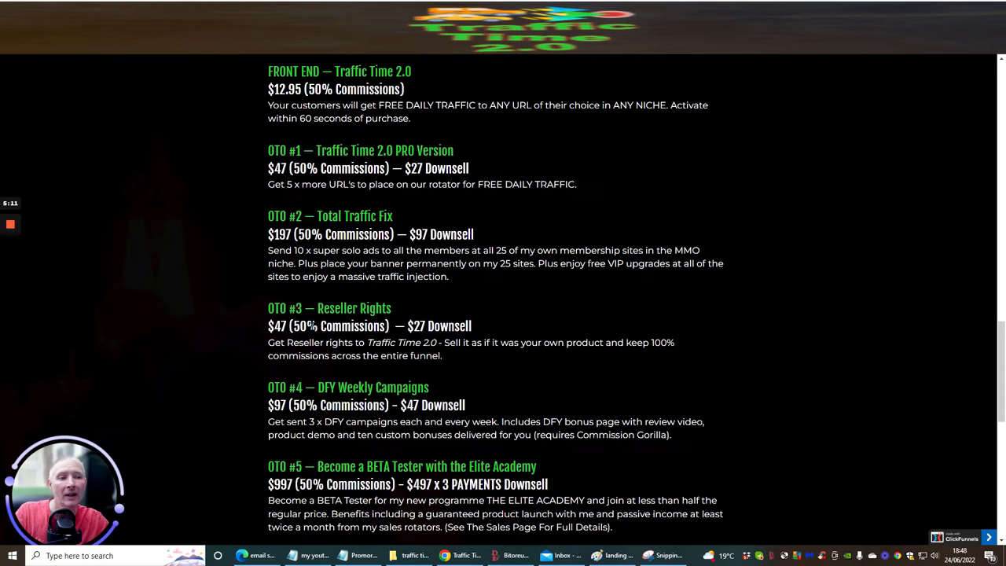
pyautogui.moveTo(593, 319)
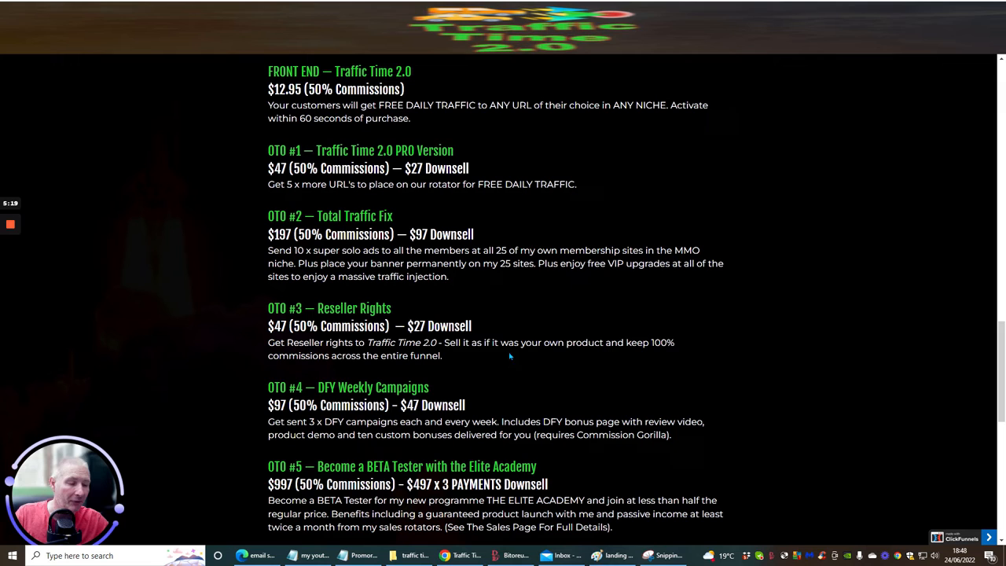
pyautogui.moveTo(510, 376)
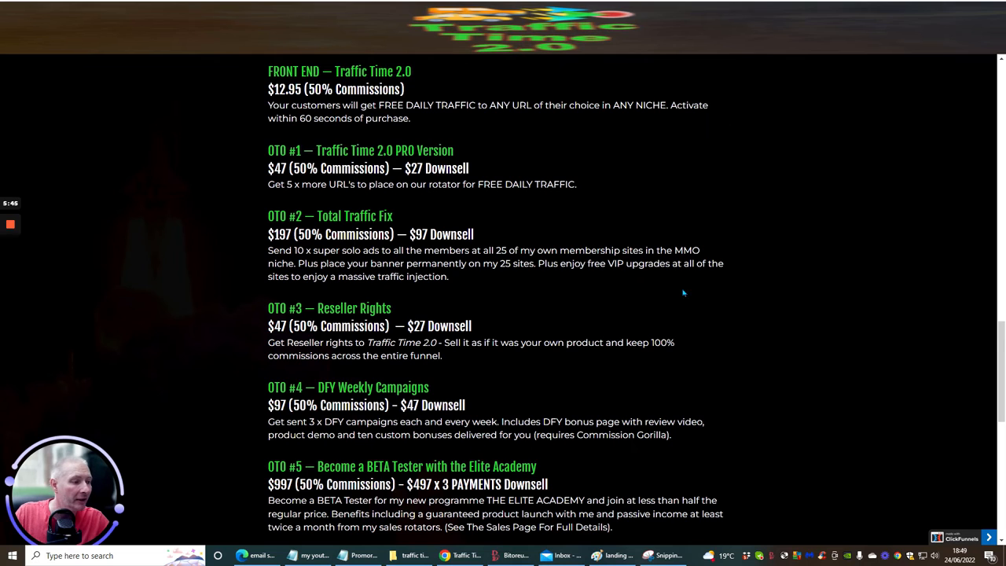
pyautogui.scroll(-3)
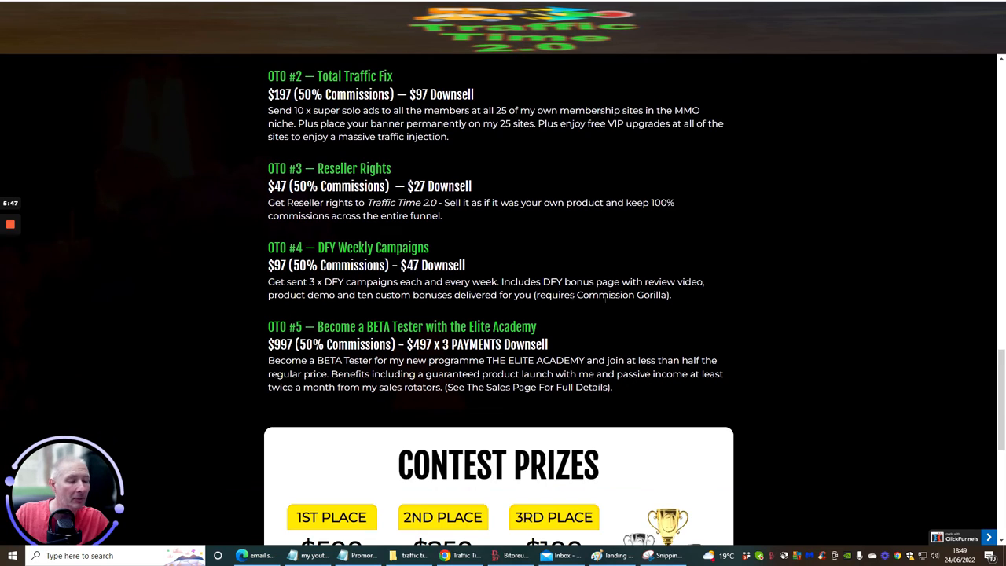
pyautogui.scroll(-3)
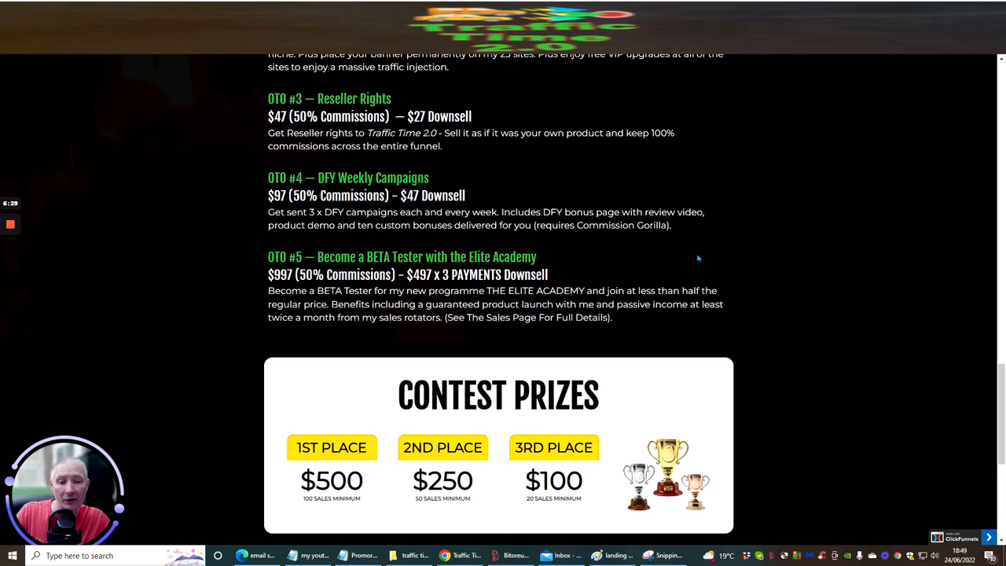
pyautogui.moveTo(757, 259)
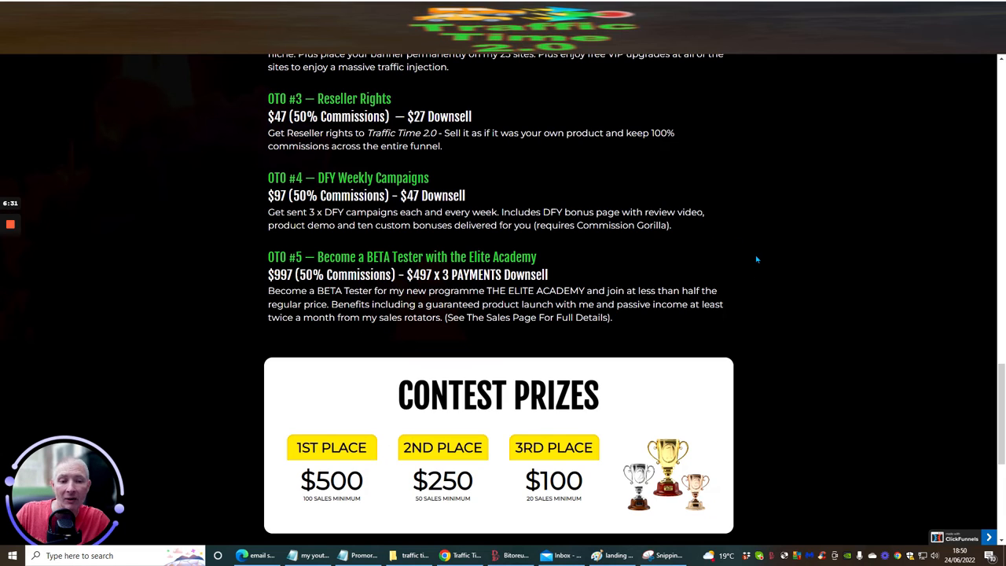
pyautogui.moveTo(797, 285)
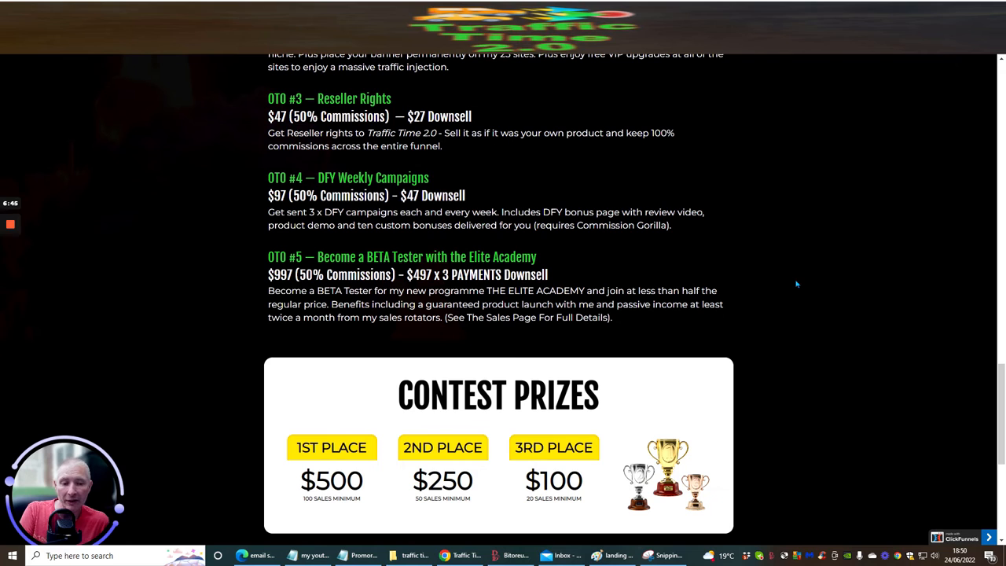
pyautogui.moveTo(737, 318)
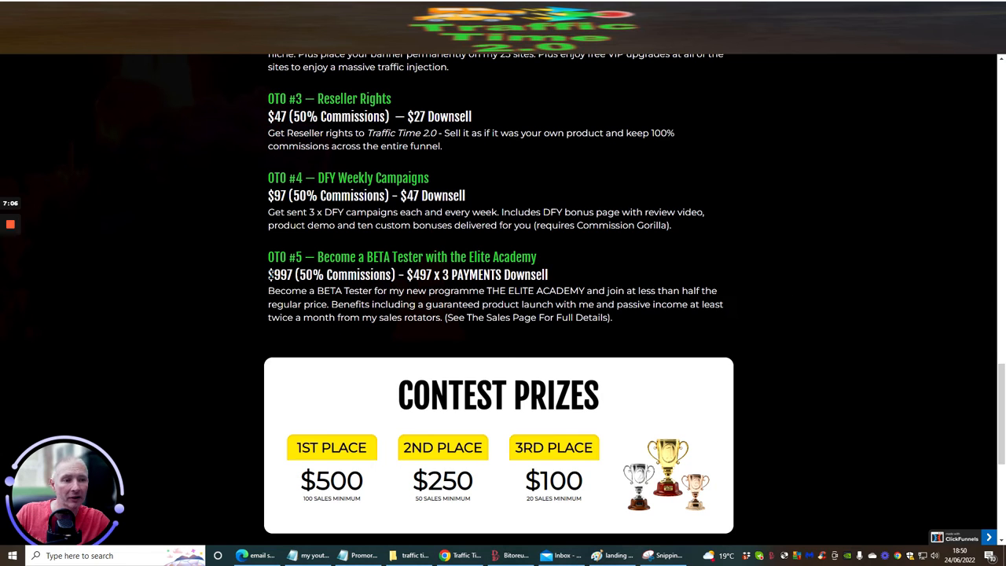
pyautogui.moveTo(781, 270)
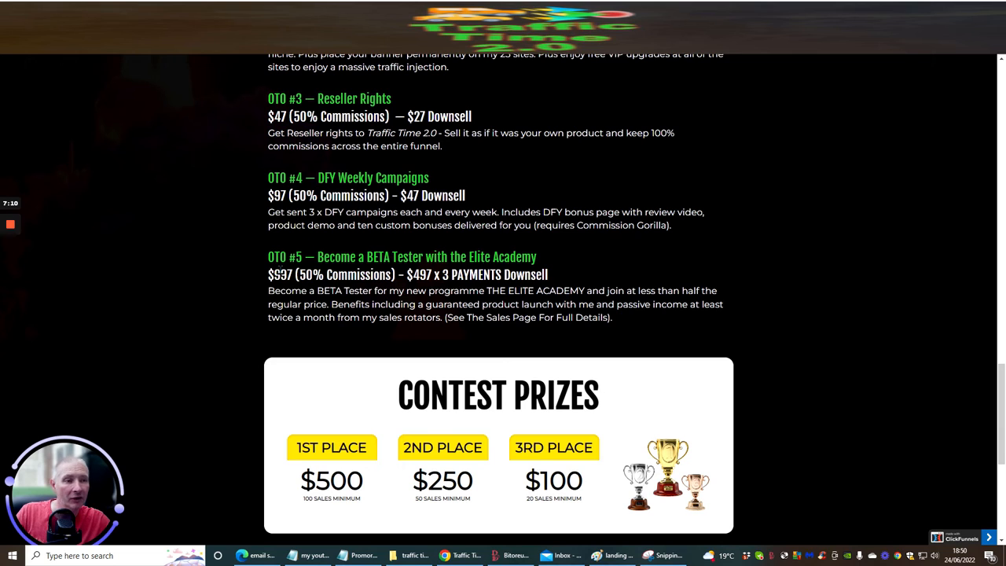
pyautogui.moveTo(769, 230)
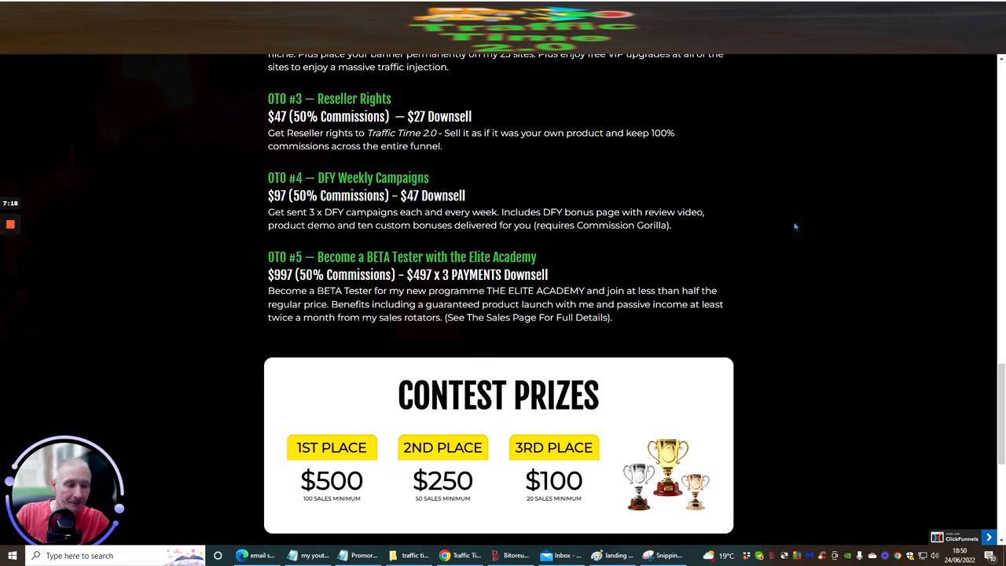
pyautogui.scroll(-3)
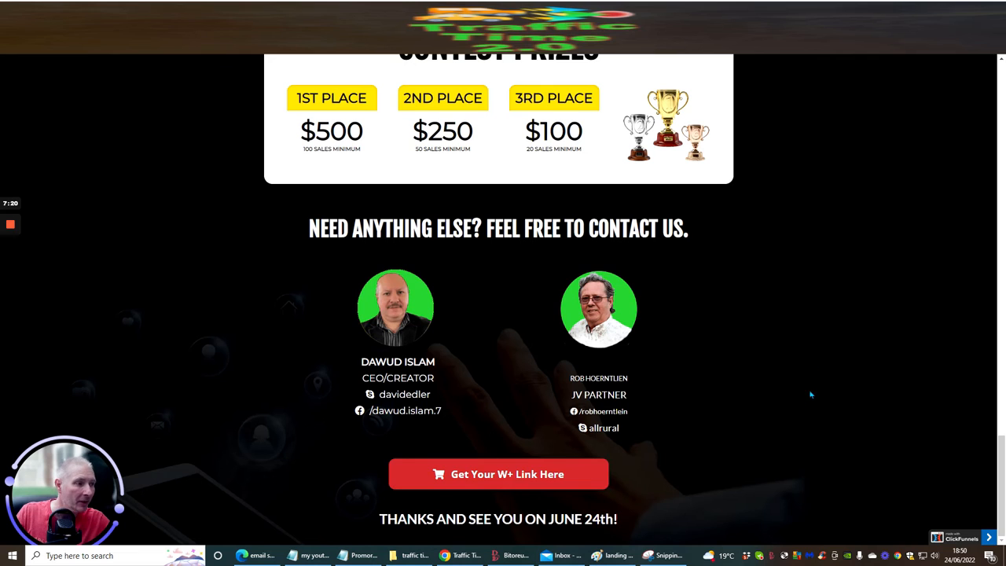
pyautogui.moveTo(745, 376)
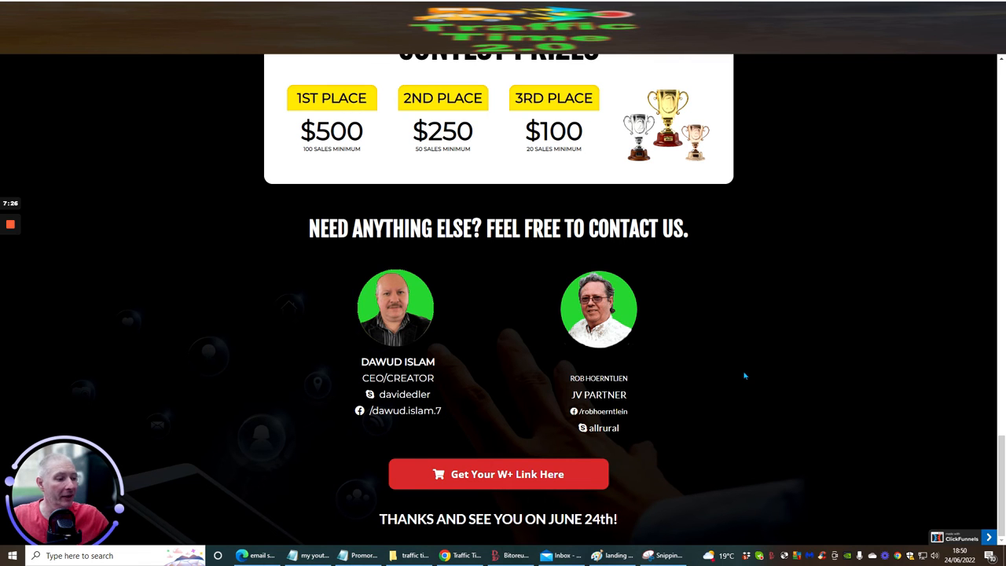
pyautogui.scroll(3)
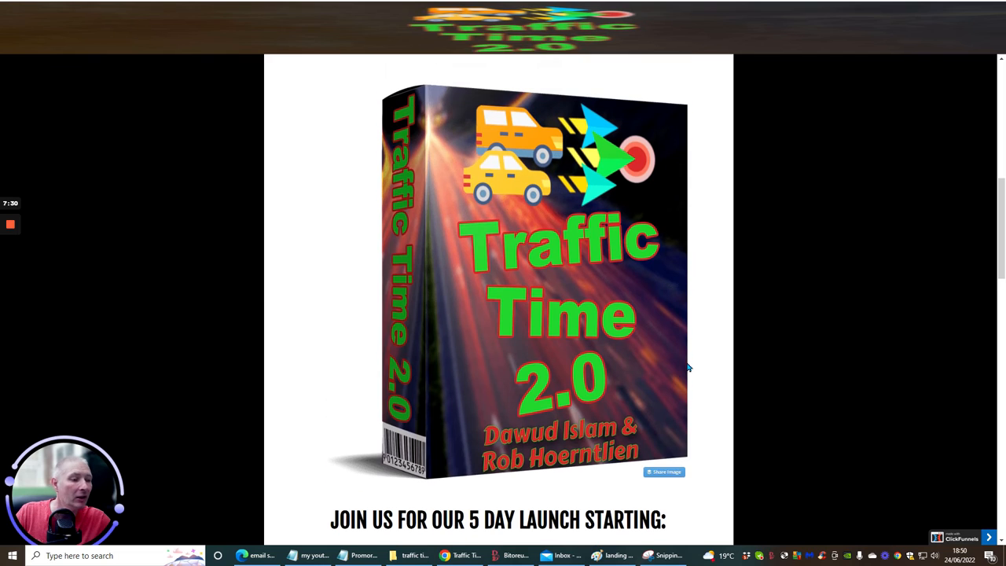
pyautogui.moveTo(771, 311)
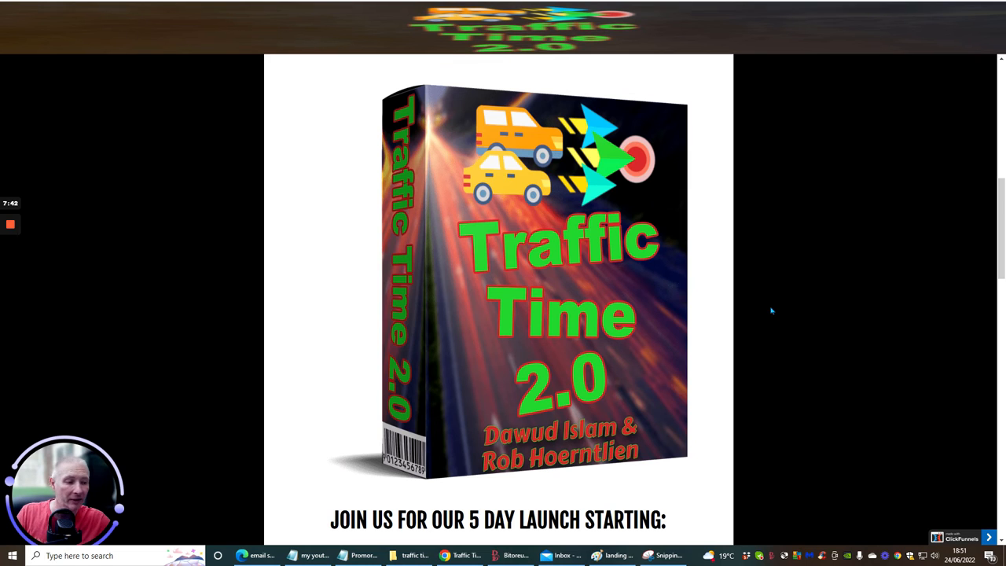
pyautogui.moveTo(763, 303)
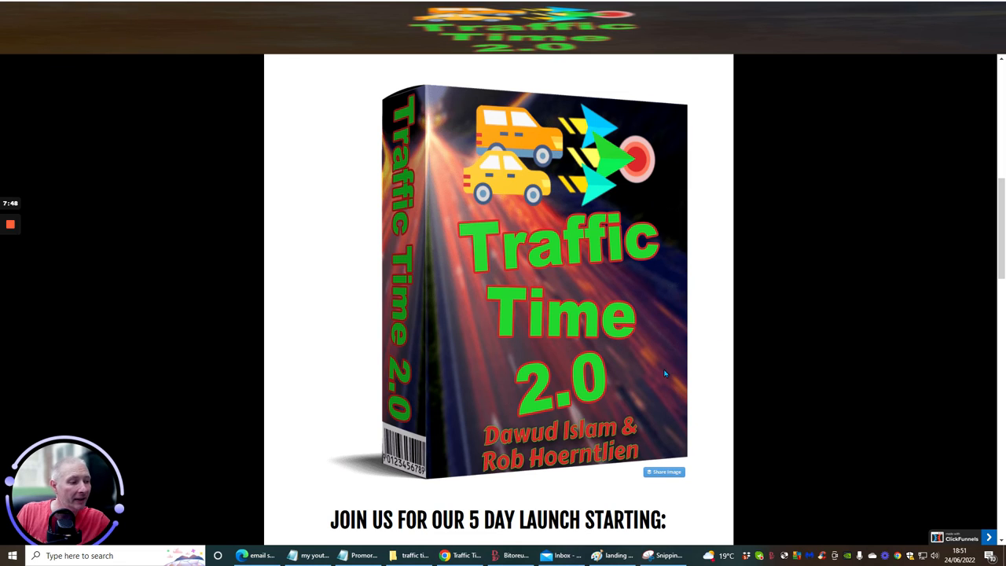
pyautogui.moveTo(753, 316)
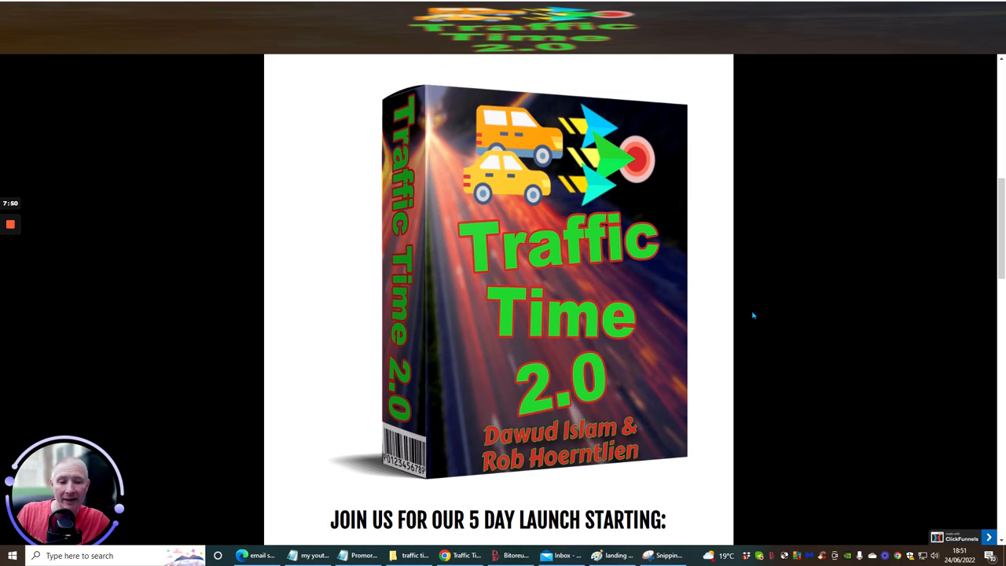
pyautogui.moveTo(753, 297)
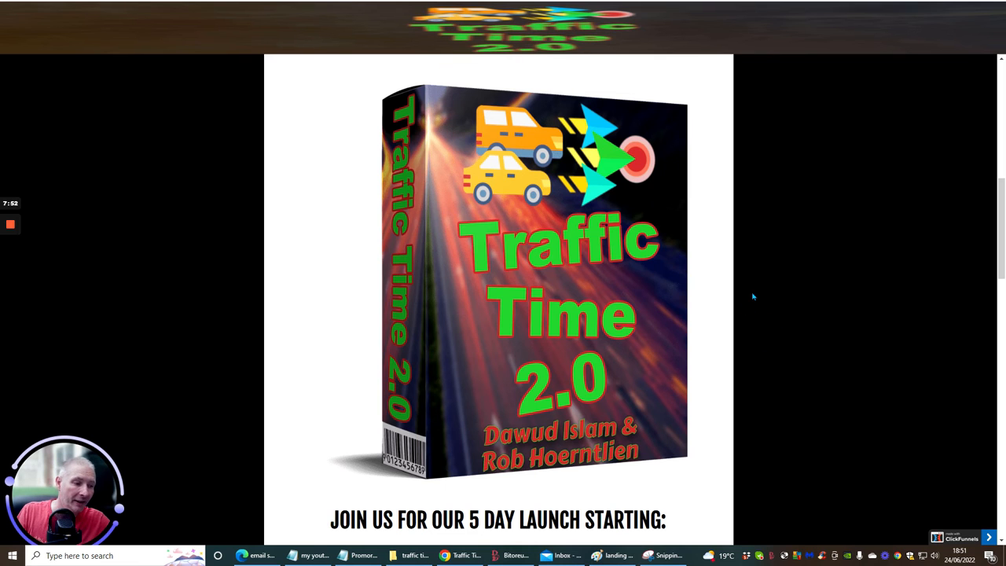
pyautogui.scroll(-3)
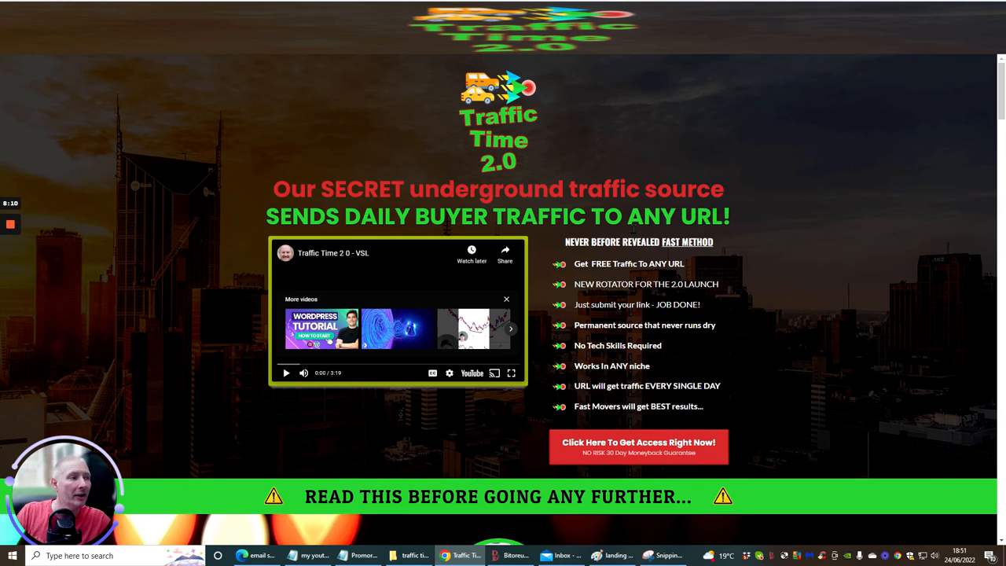
pyautogui.moveTo(618, 264)
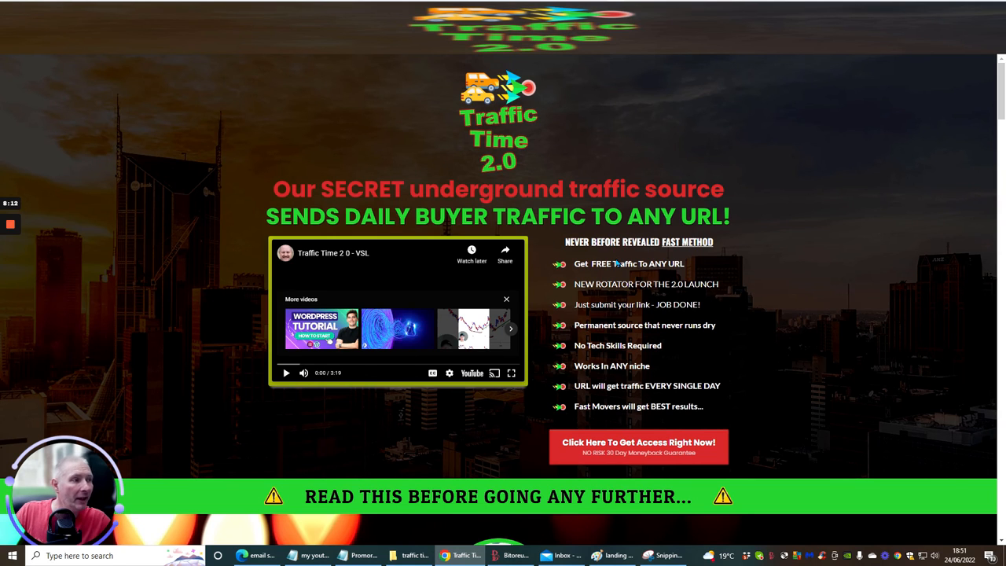
pyautogui.moveTo(756, 282)
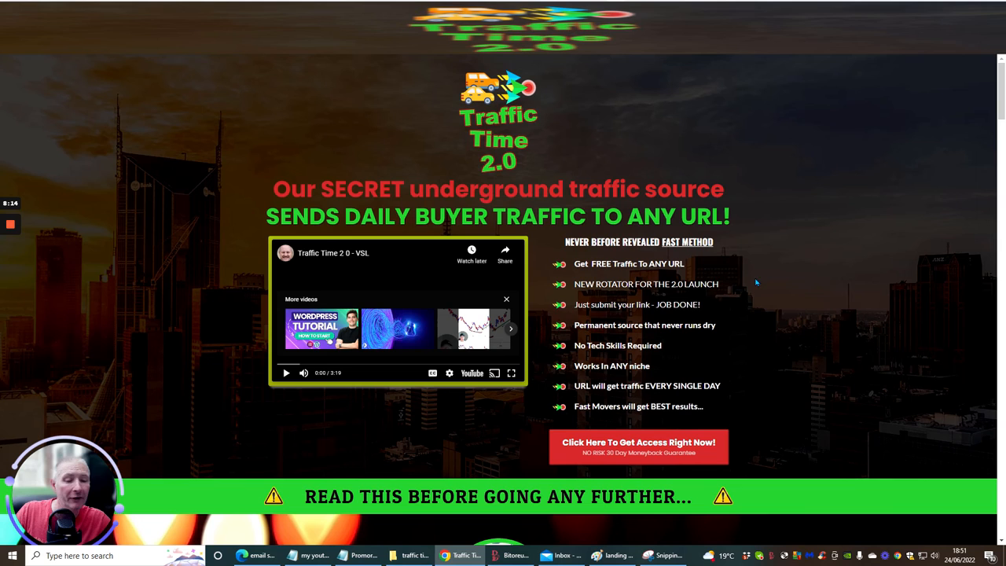
pyautogui.moveTo(637, 275)
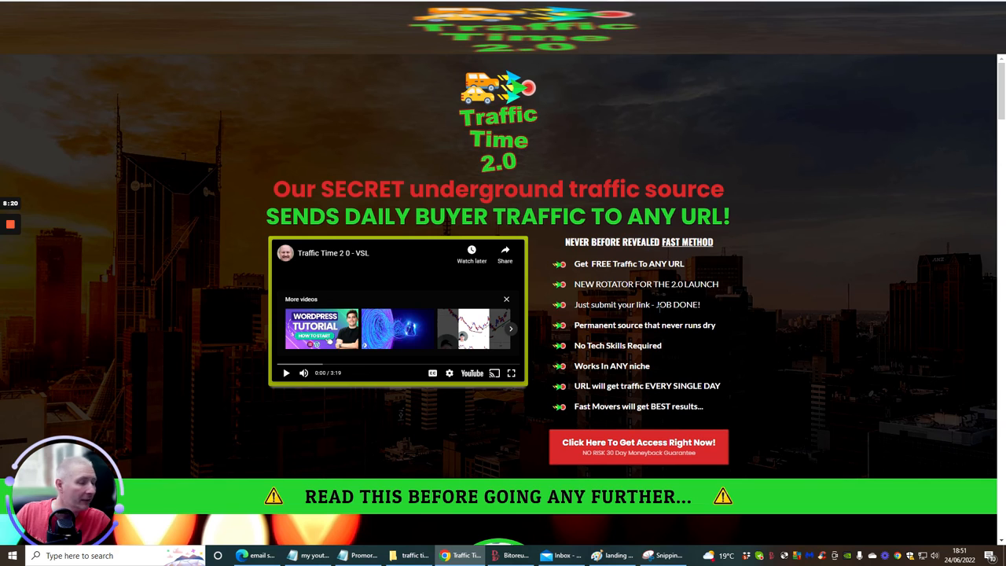
pyautogui.moveTo(728, 333)
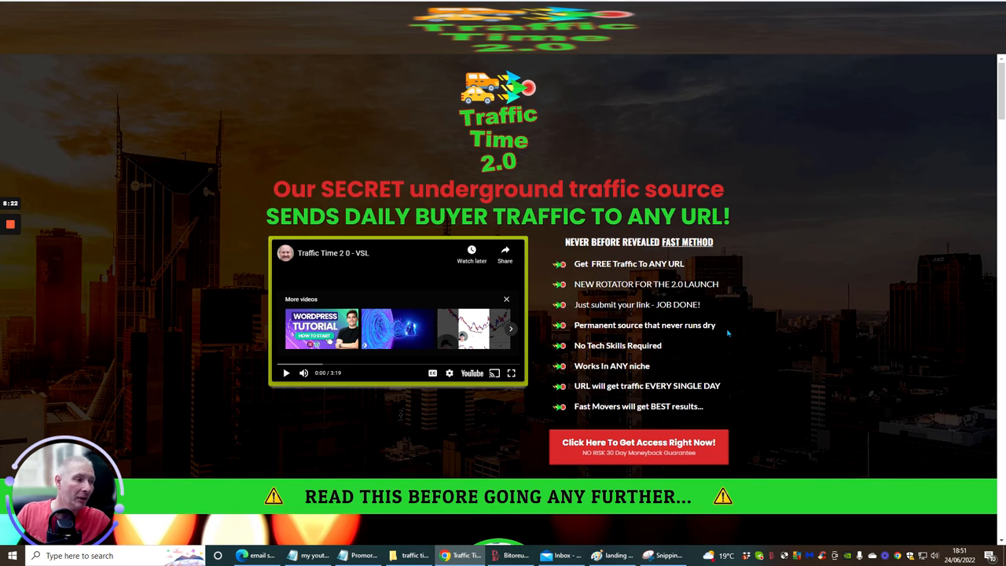
pyautogui.moveTo(752, 346)
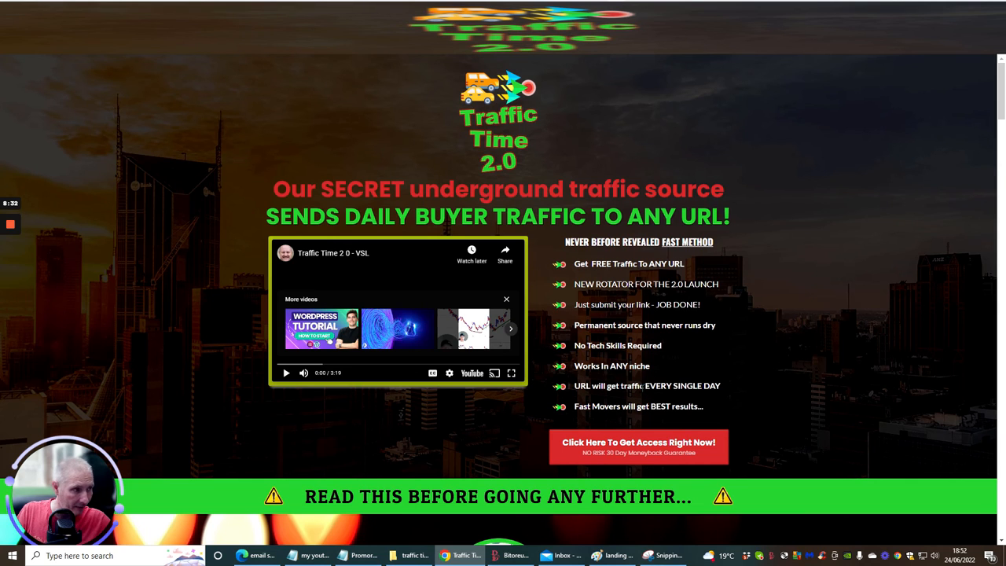
pyautogui.moveTo(617, 415)
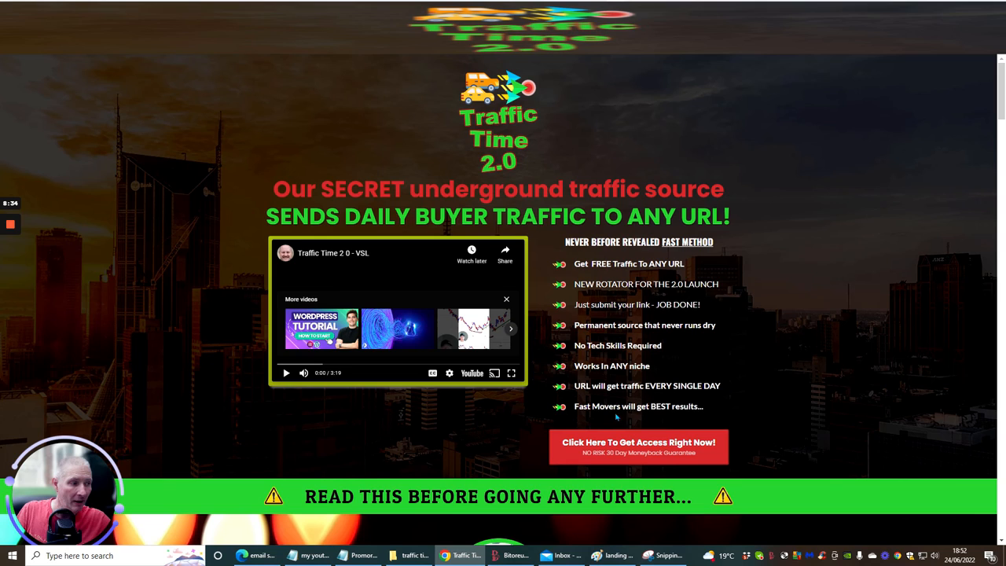
pyautogui.scroll(-3)
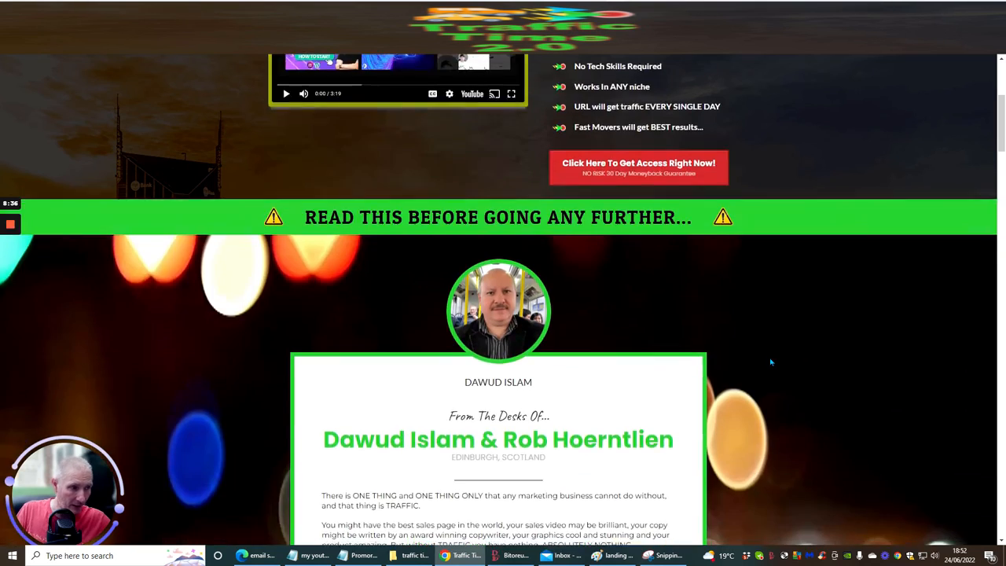
pyautogui.scroll(-3)
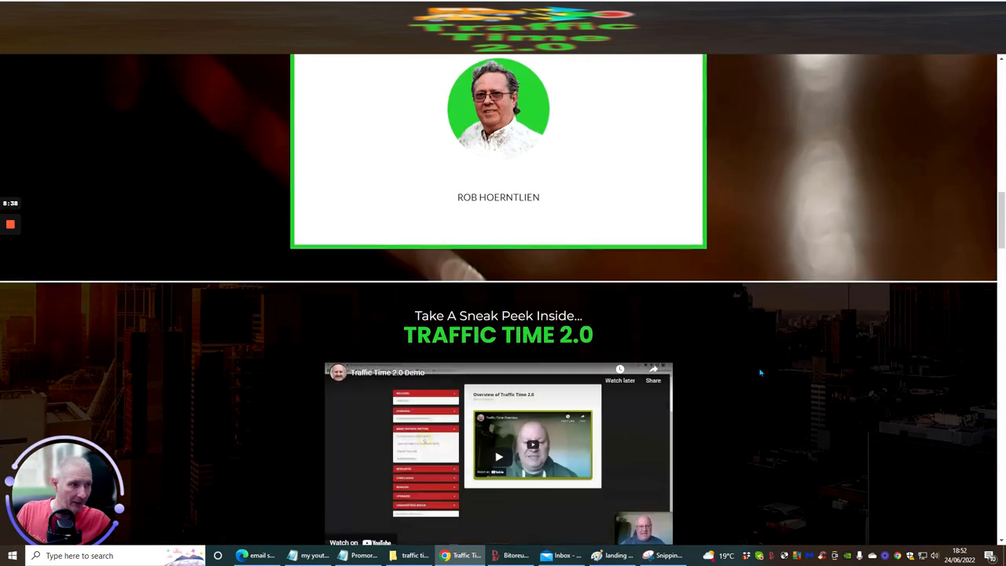
pyautogui.scroll(-3)
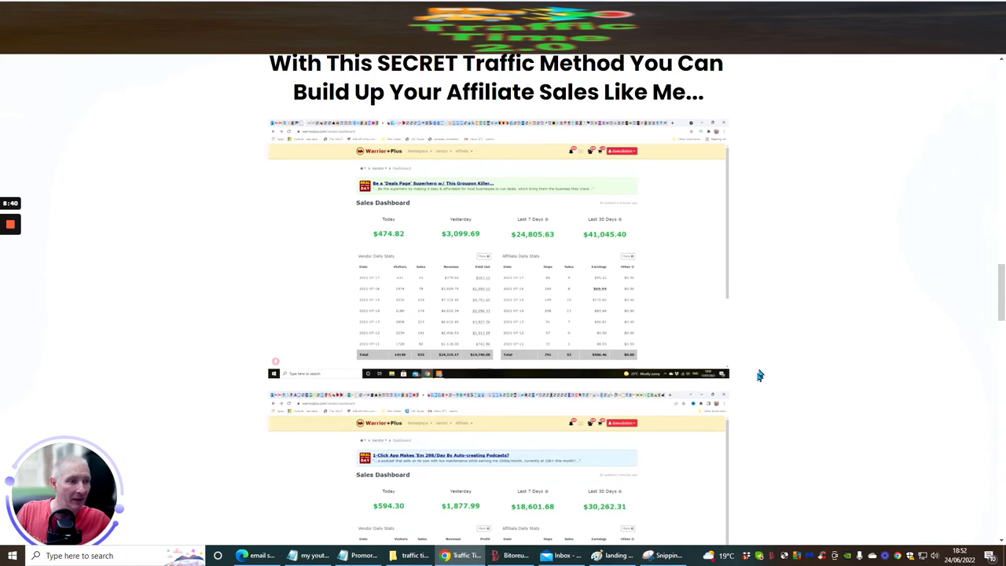
pyautogui.scroll(-3)
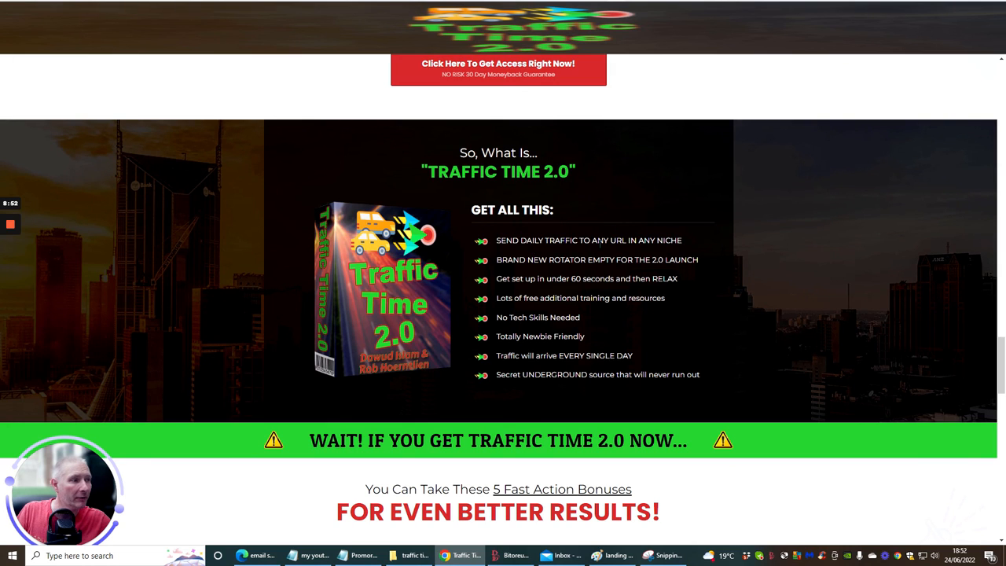
pyautogui.moveTo(605, 313)
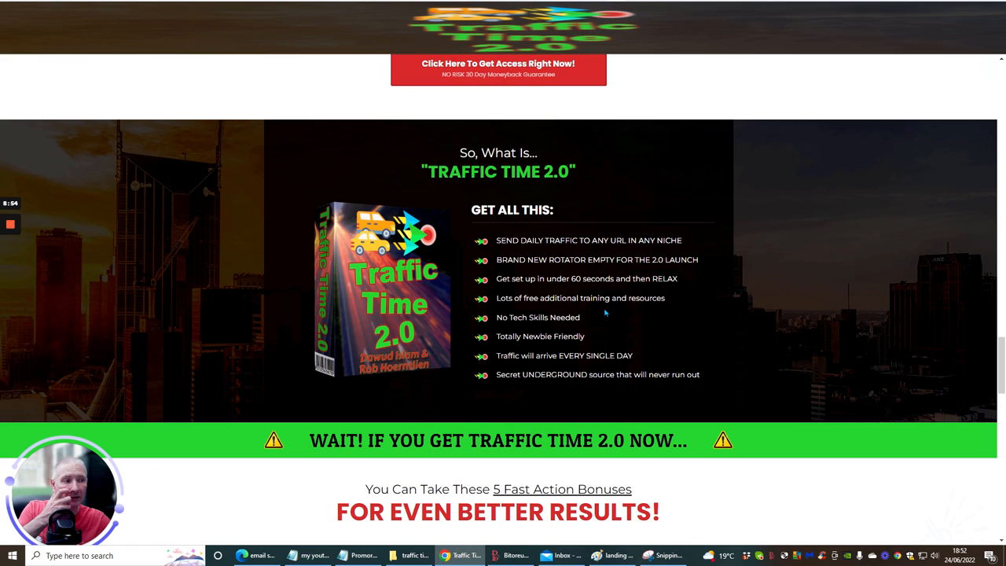
pyautogui.moveTo(498, 413)
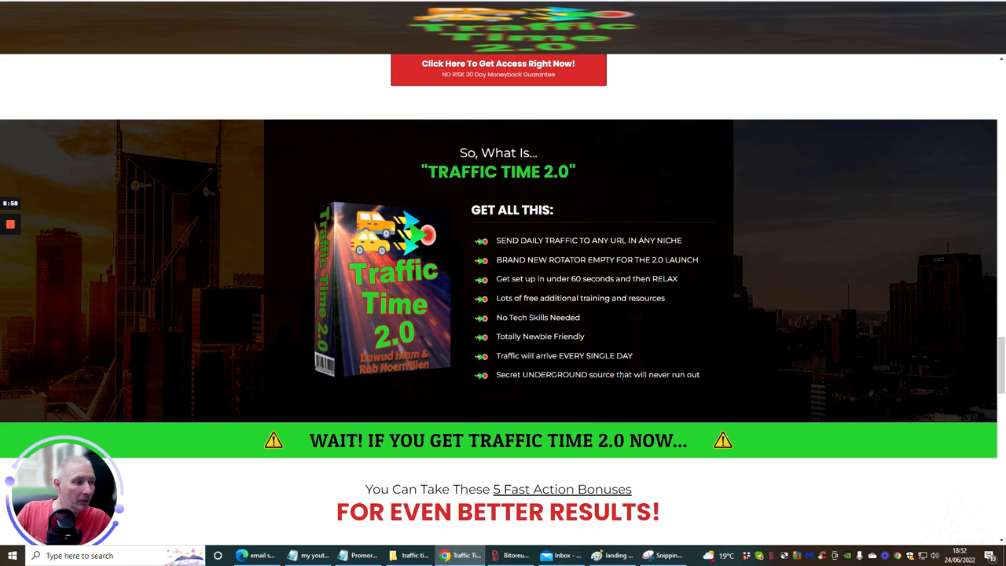
pyautogui.moveTo(730, 293)
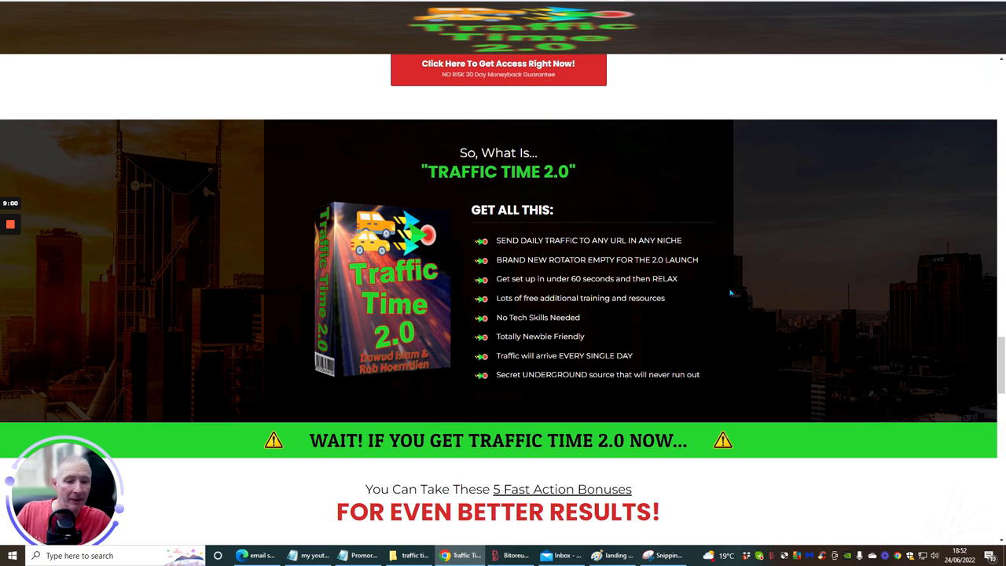
pyautogui.moveTo(520, 418)
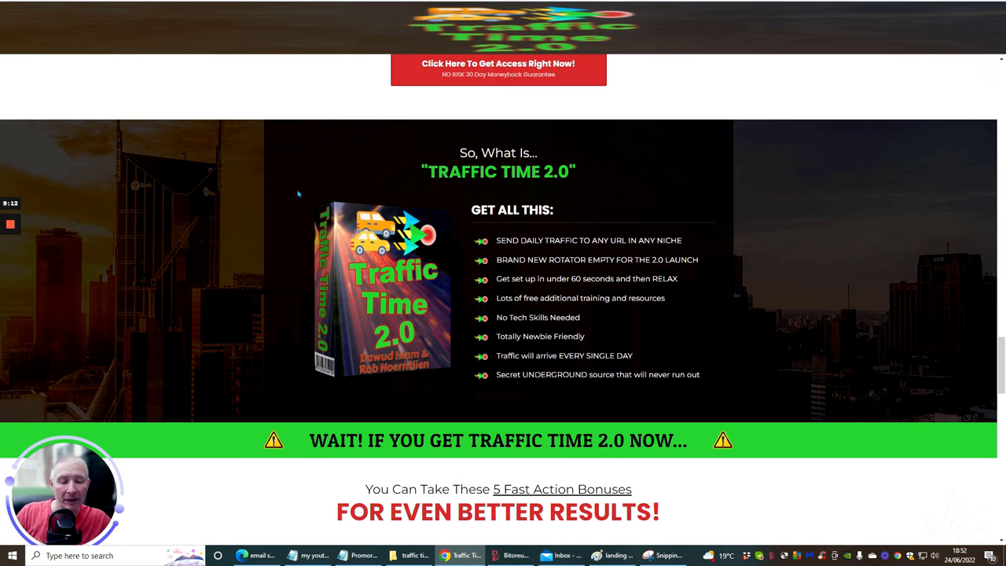
pyautogui.moveTo(245, 209)
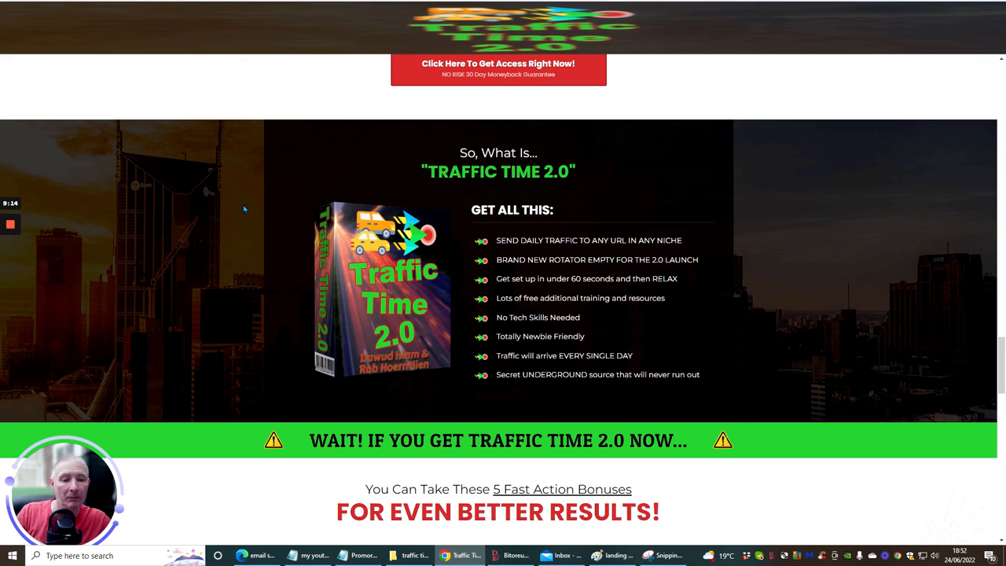
pyautogui.moveTo(236, 239)
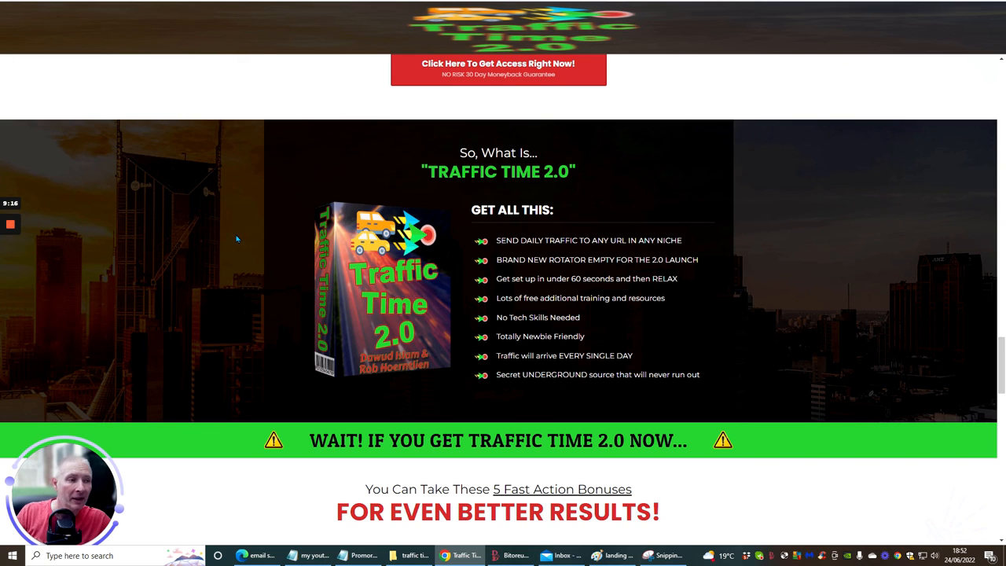
pyautogui.moveTo(239, 266)
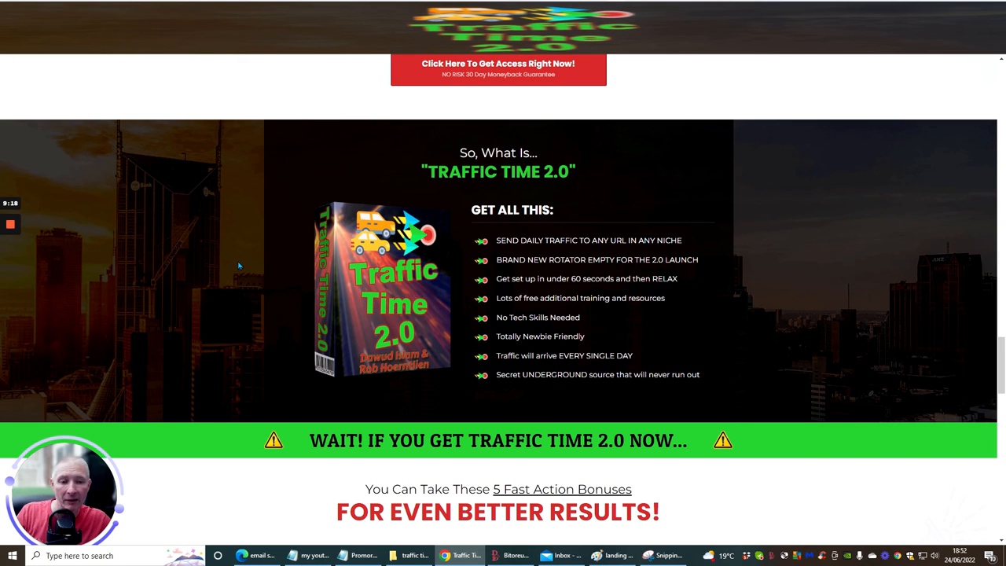